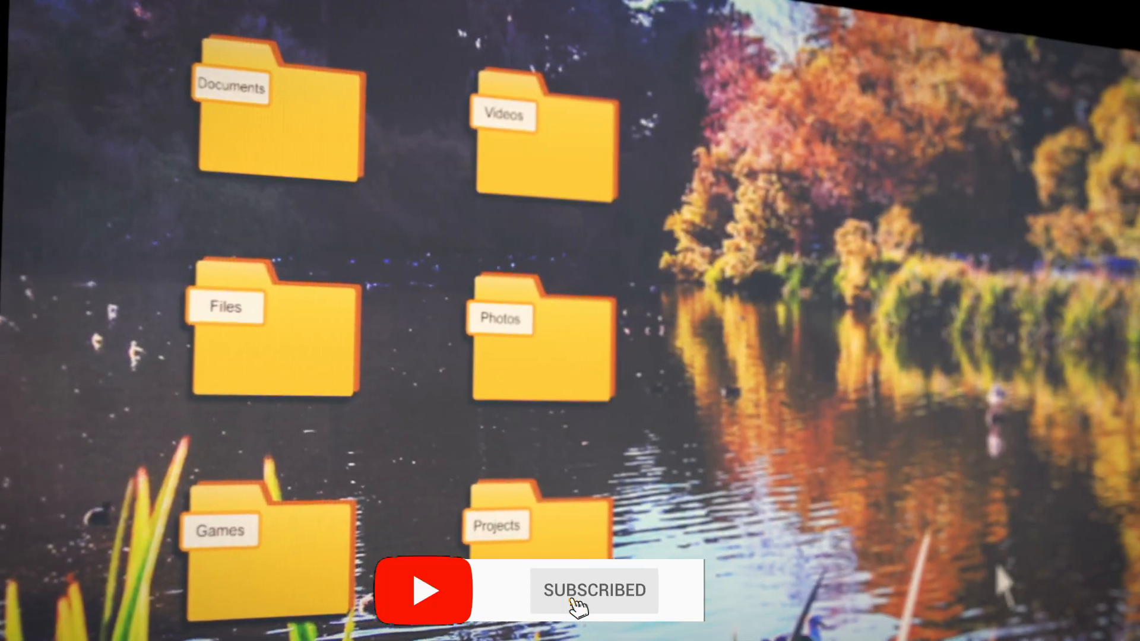
Step: Launch Acronis Cyber Protect Home Office from its desktop icon and land on Tools
double_click(540, 342)
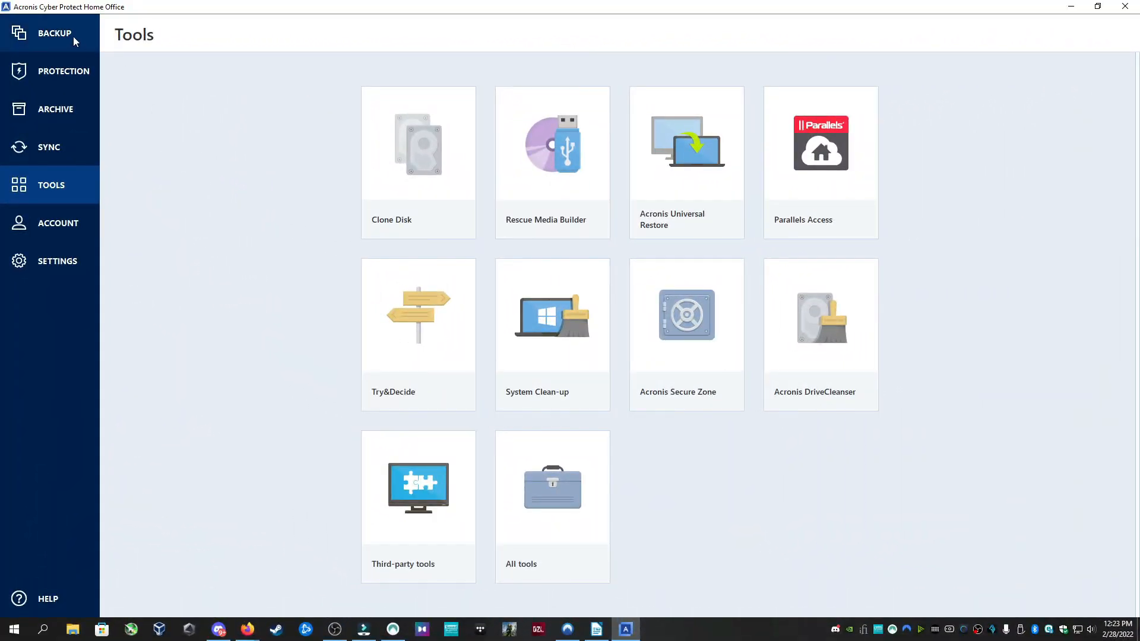
Step: Add a new RYZEN-STUDIO backup and open the destination folder browser from the Acronis Cloud tile
left_click(54, 33)
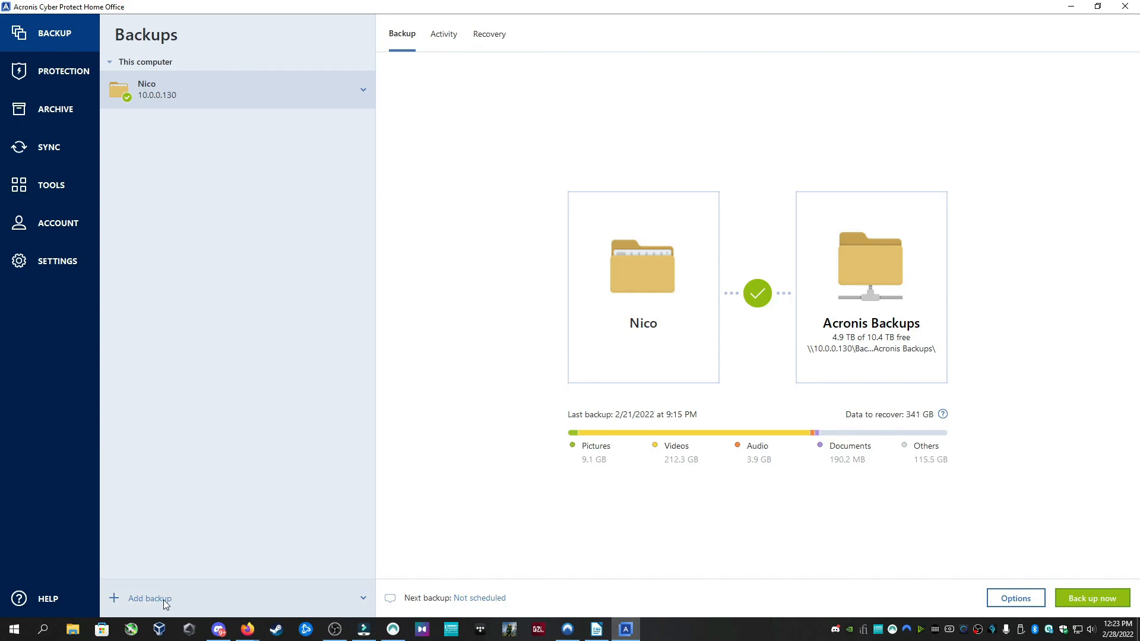
left_click(149, 599)
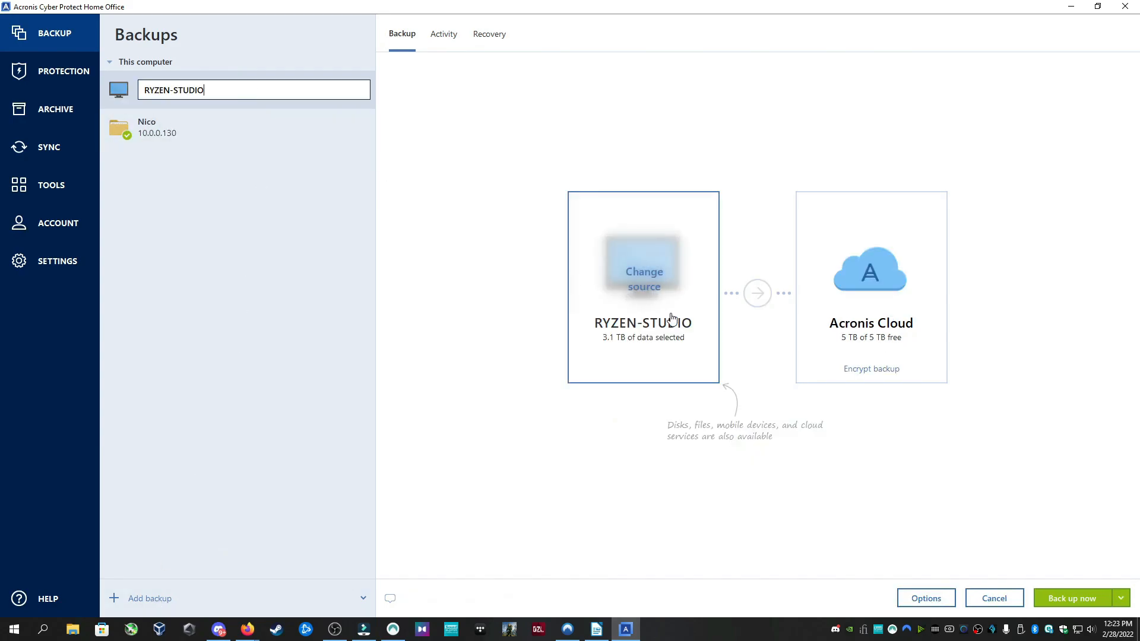
left_click(870, 287)
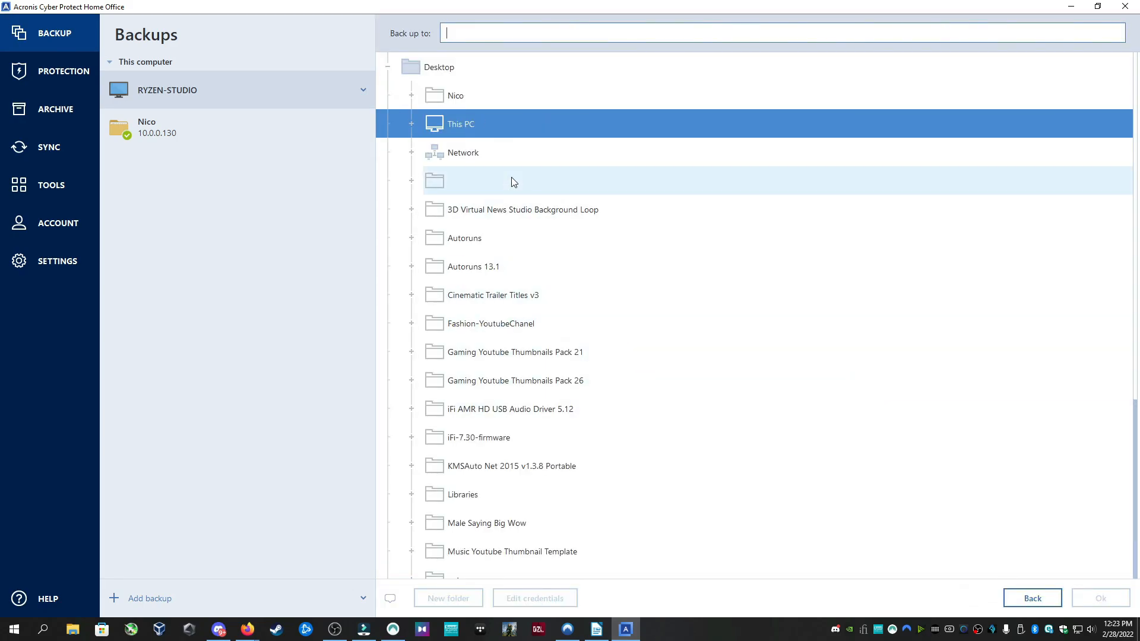
left_click(65, 71)
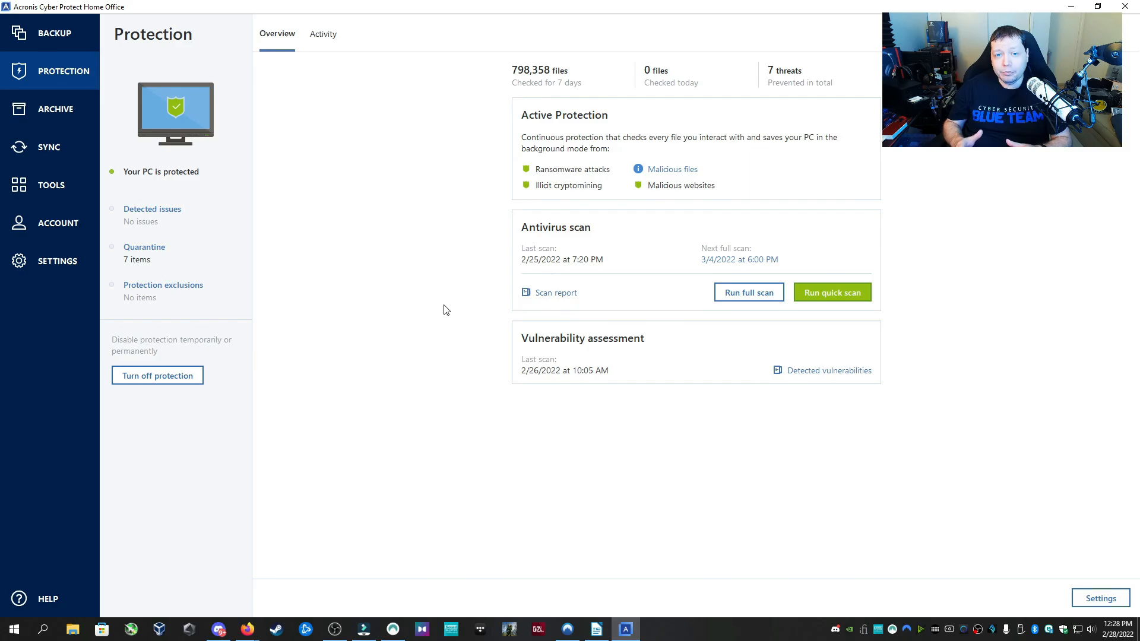
mouse_move(149, 137)
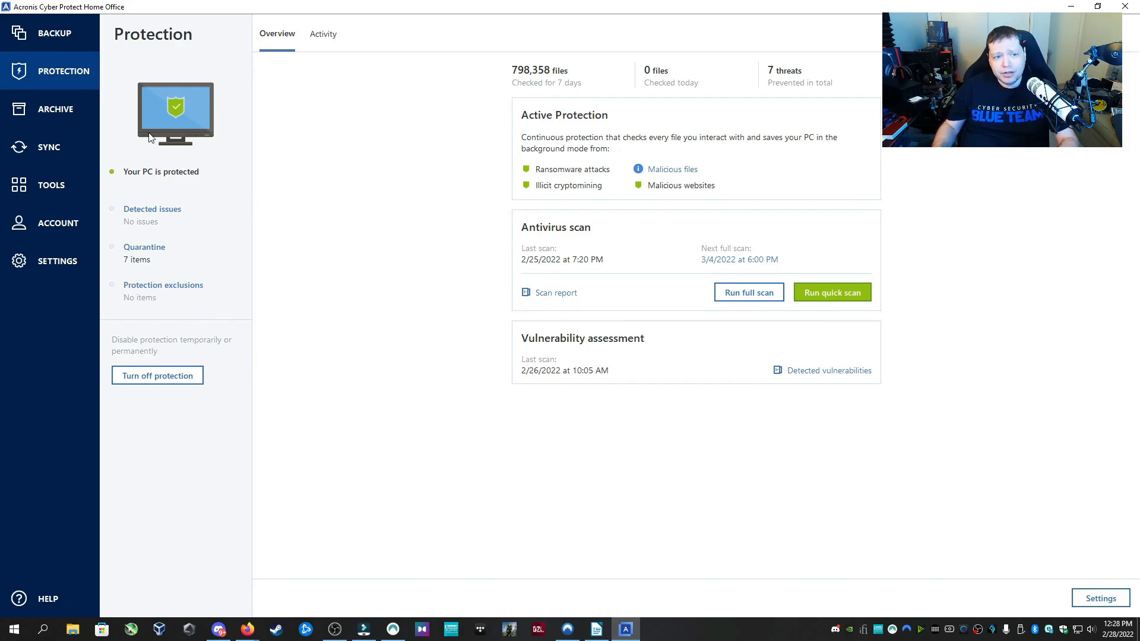
mouse_move(493, 290)
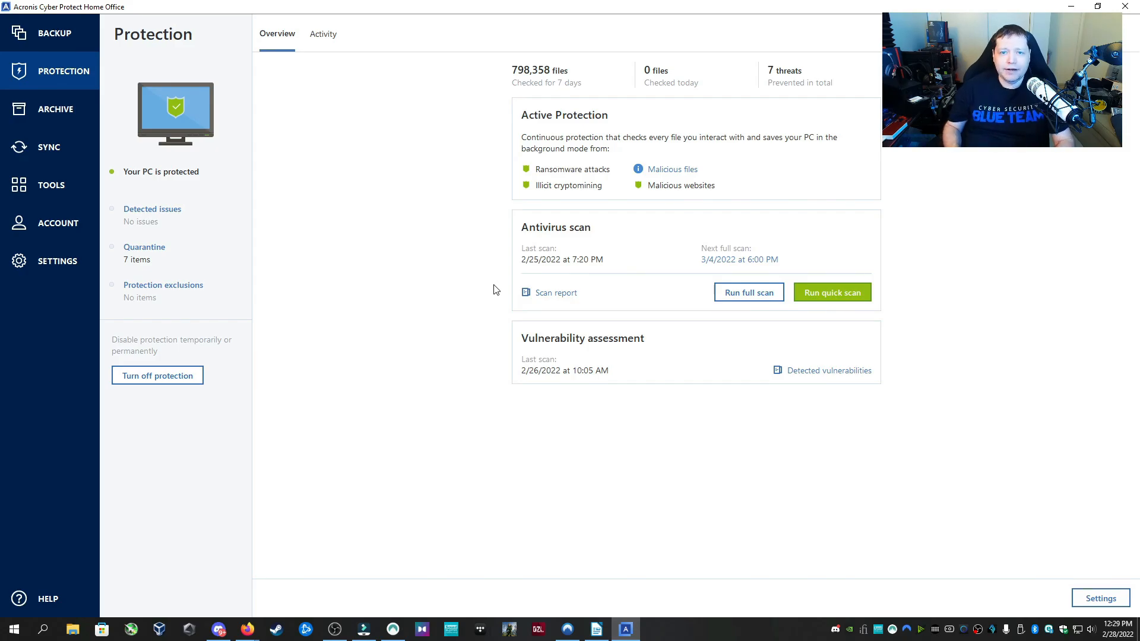
mouse_move(677, 279)
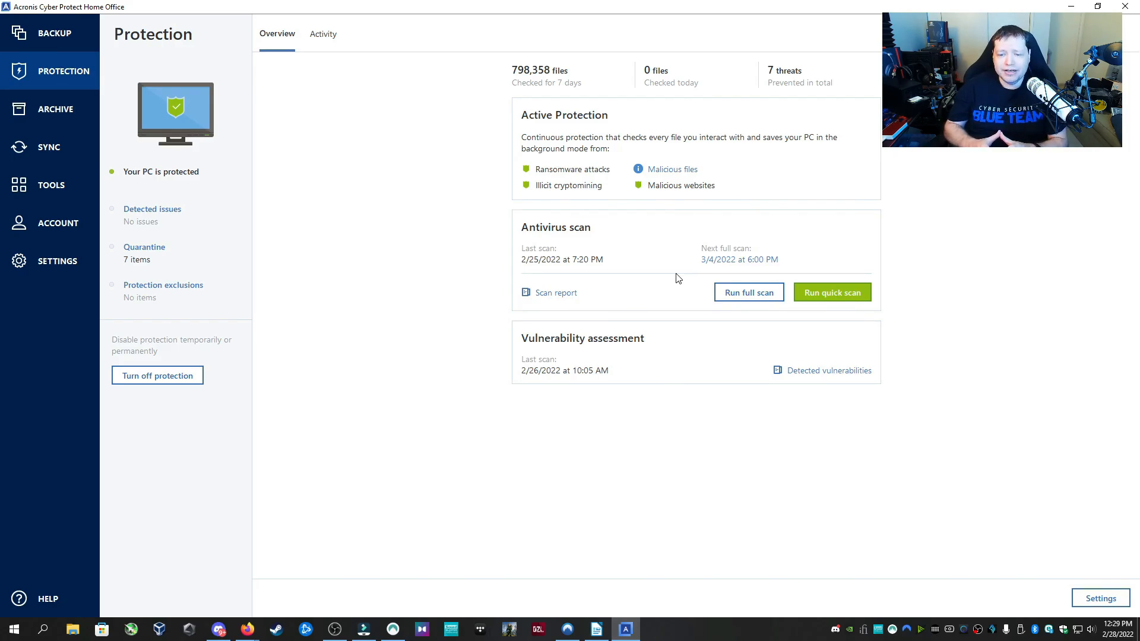
mouse_move(748, 292)
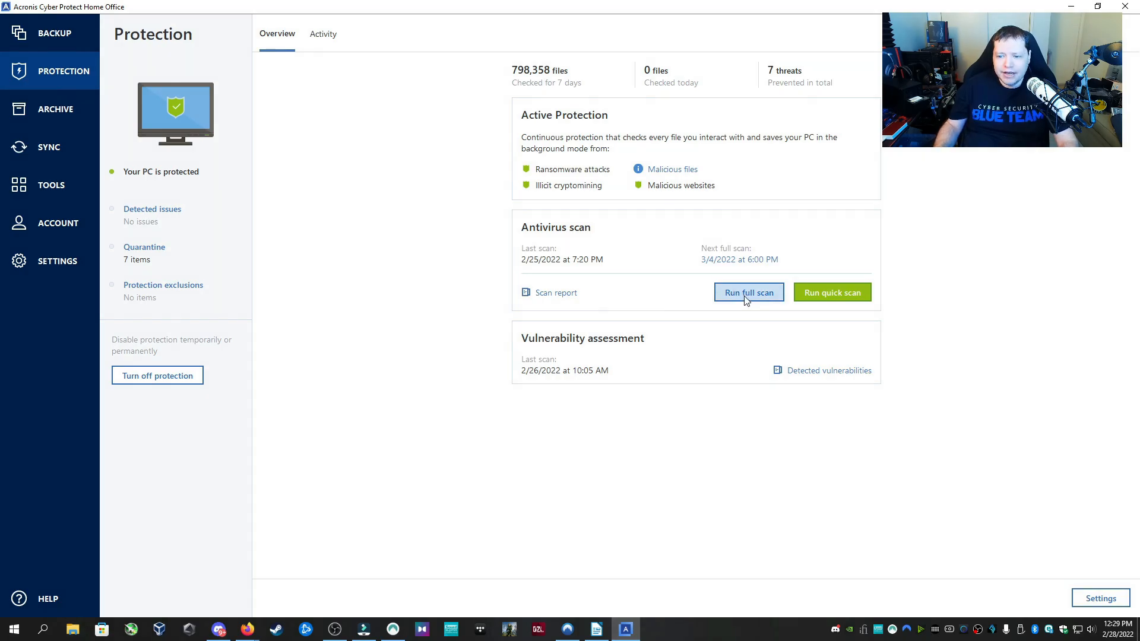
mouse_move(304, 230)
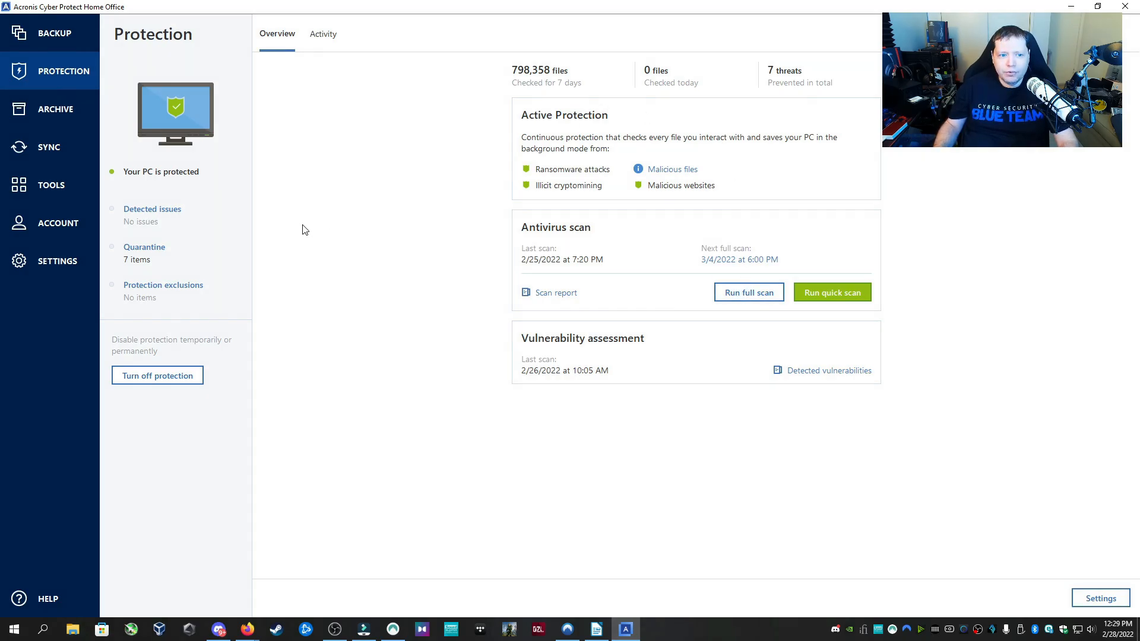
mouse_move(155, 298)
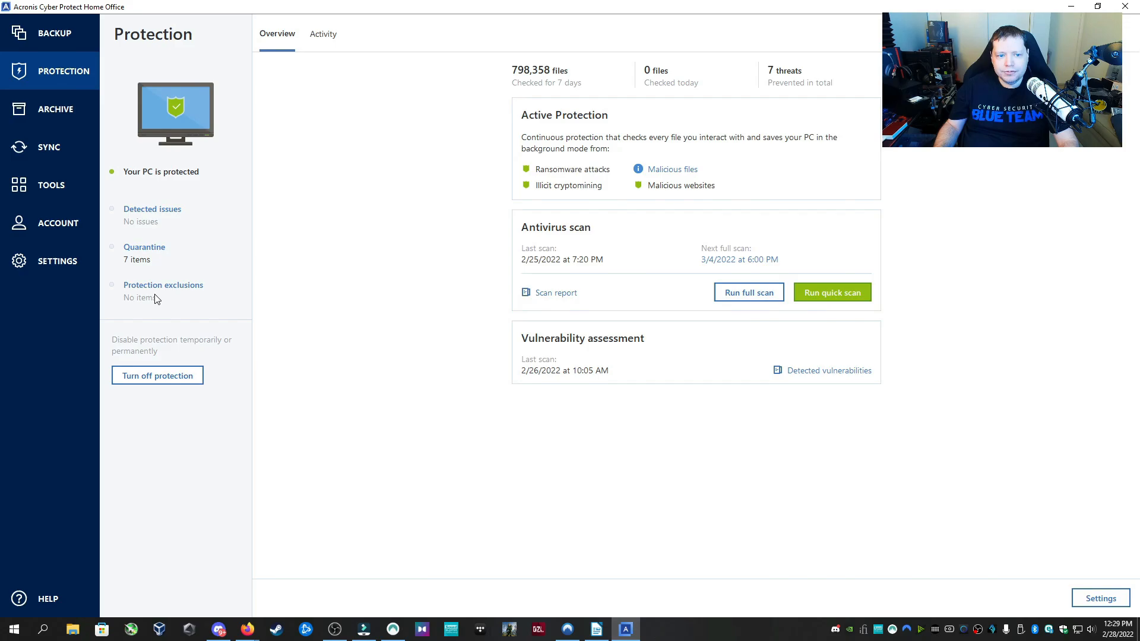
mouse_move(344, 219)
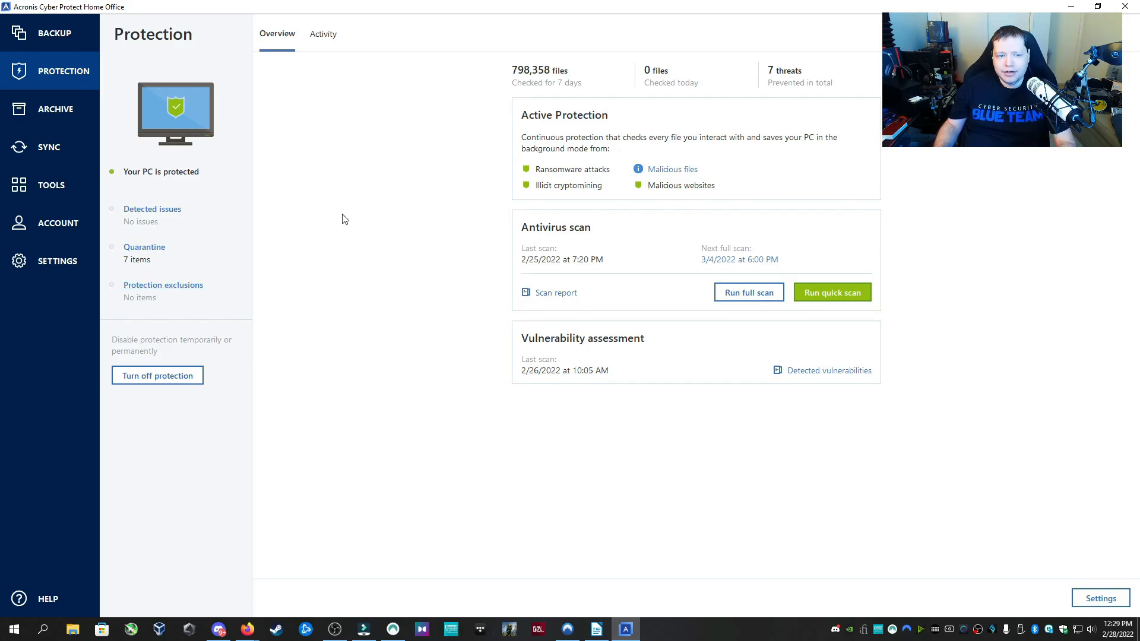
mouse_move(84, 105)
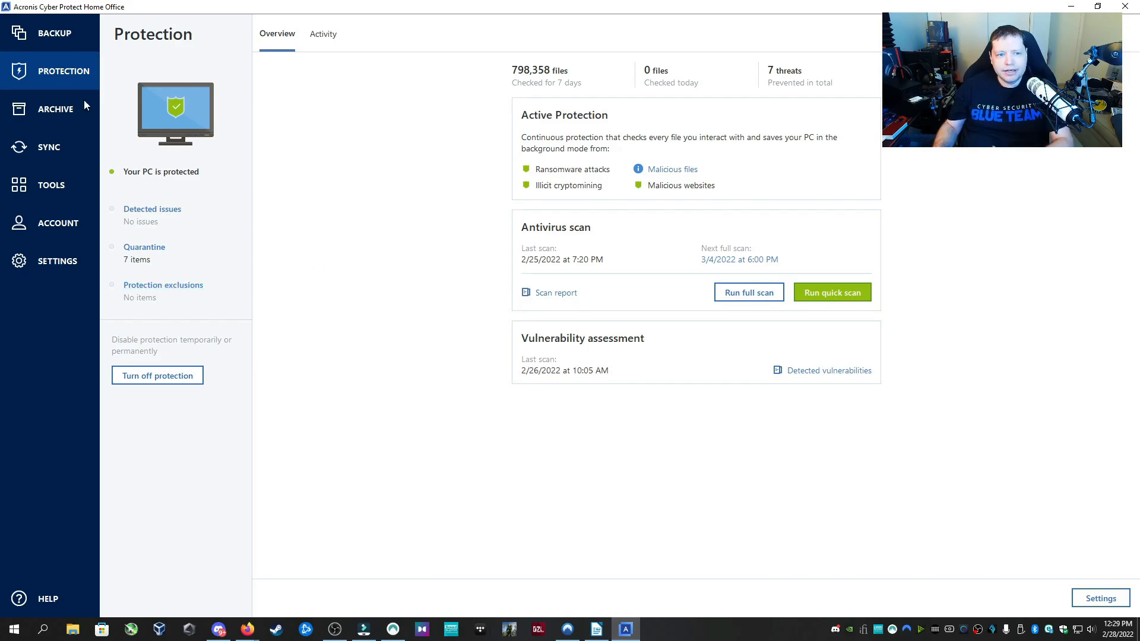
Step: Open the Clone Disk Wizard from Tools, view its clone modes, then cancel it
left_click(51, 185)
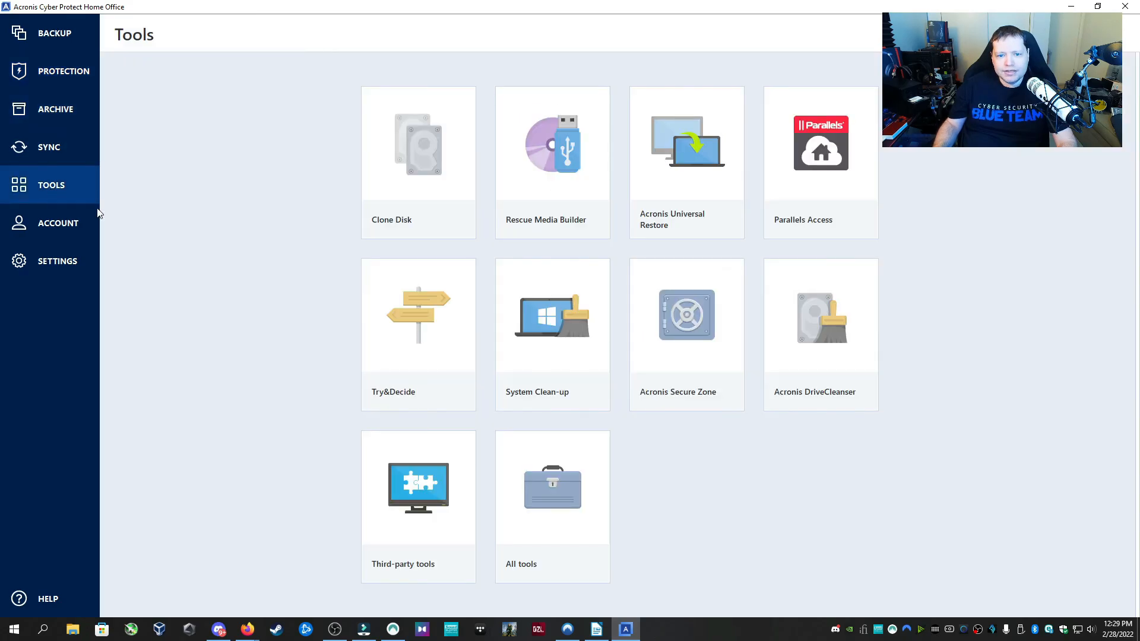
mouse_move(235, 269)
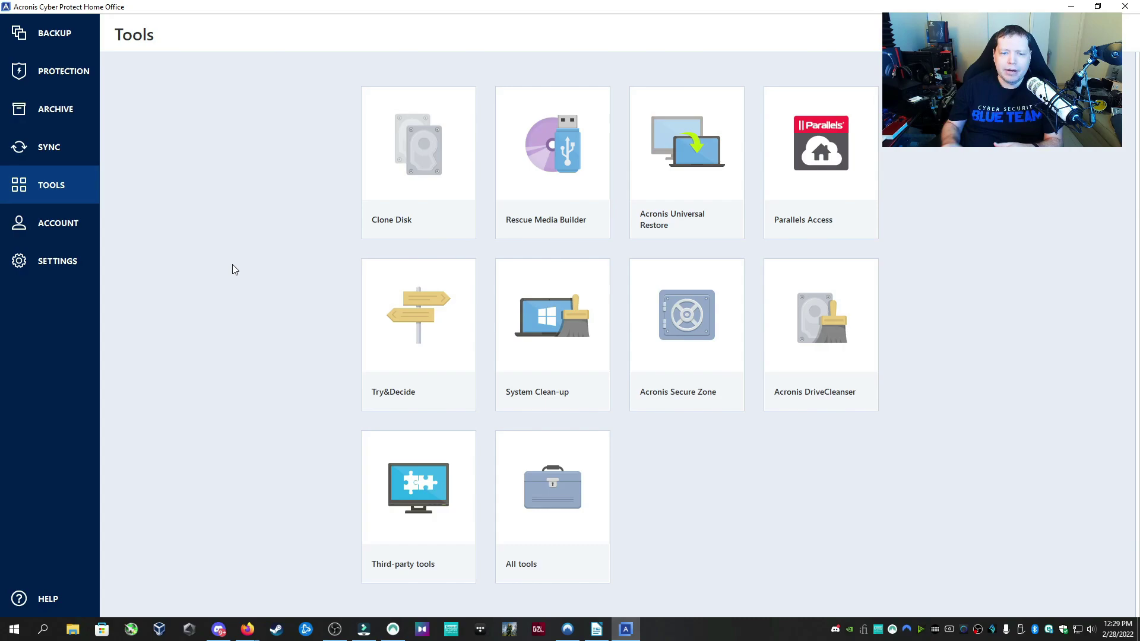
mouse_move(269, 279)
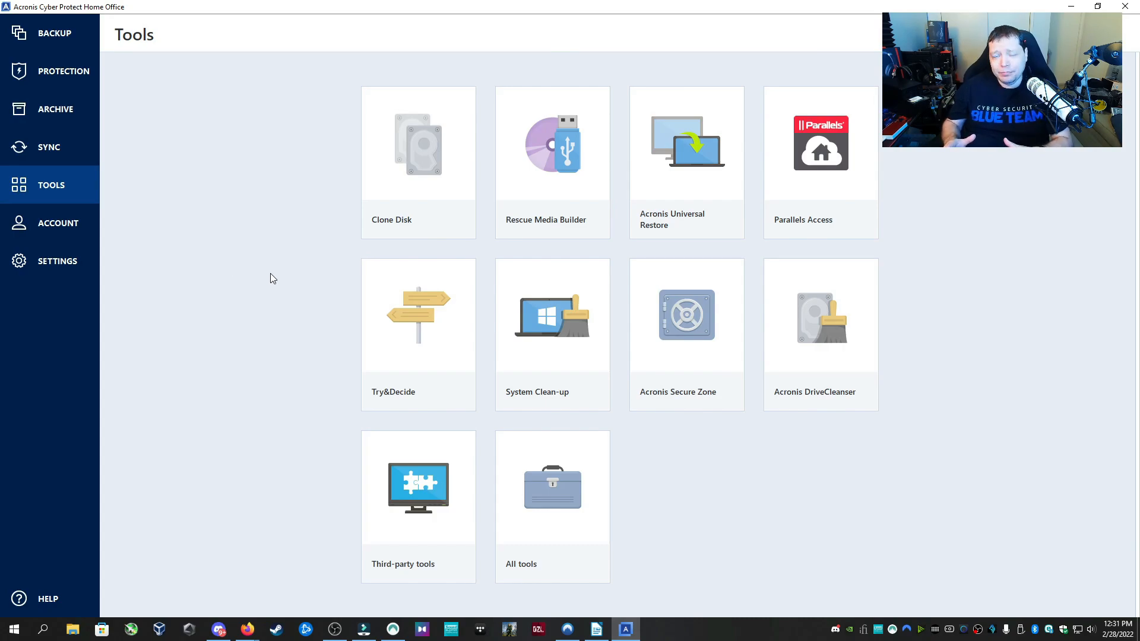
mouse_move(396, 215)
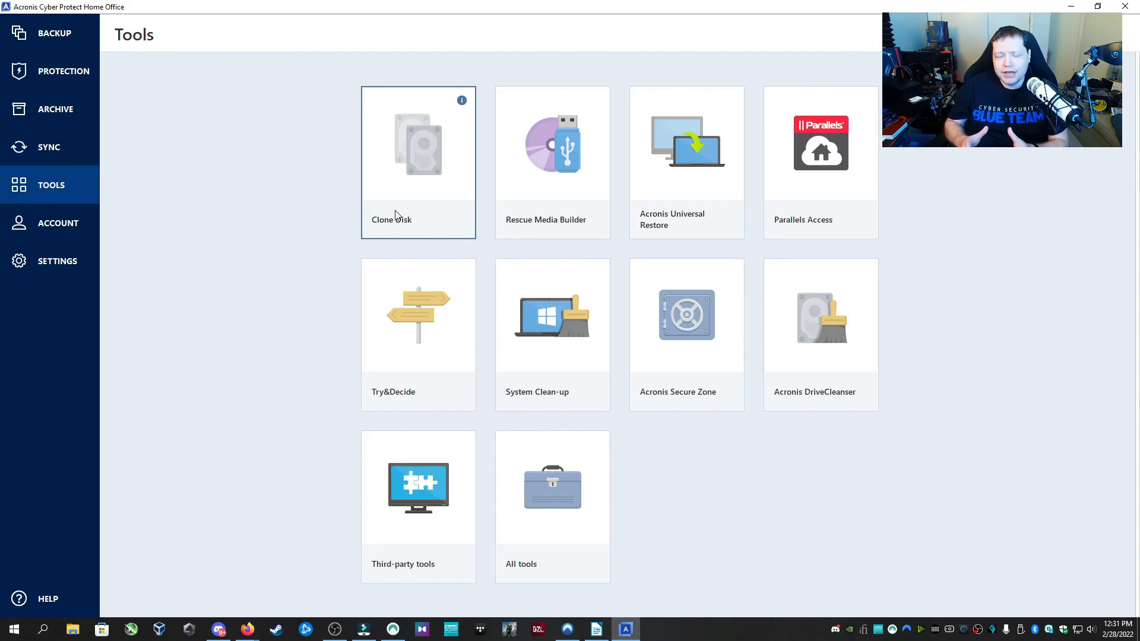
left_click(551, 314)
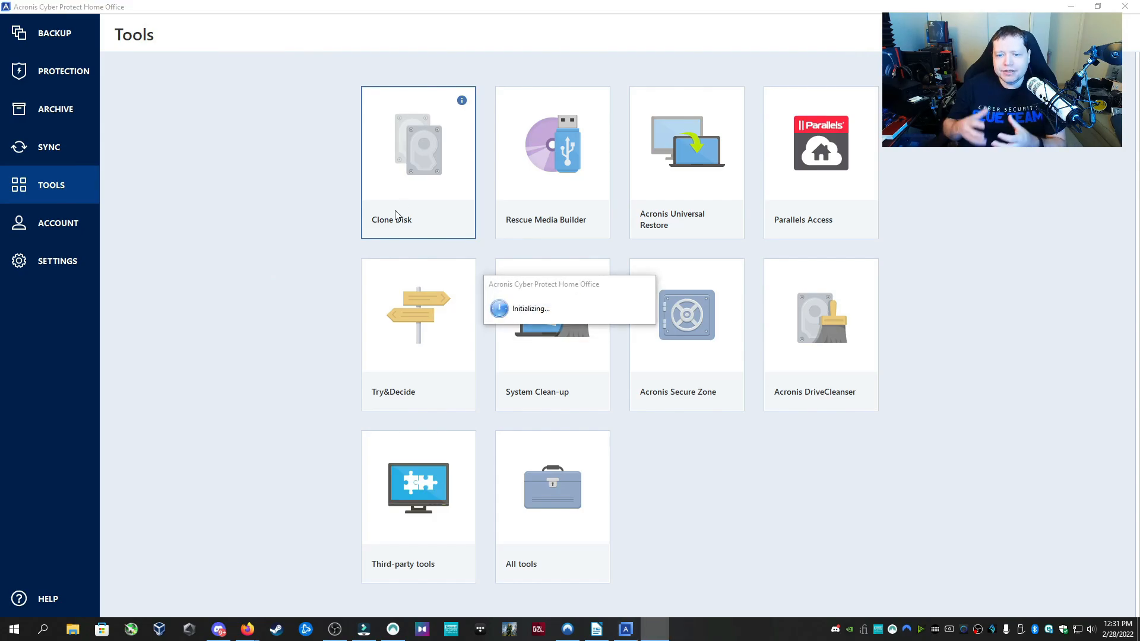
left_click(418, 160)
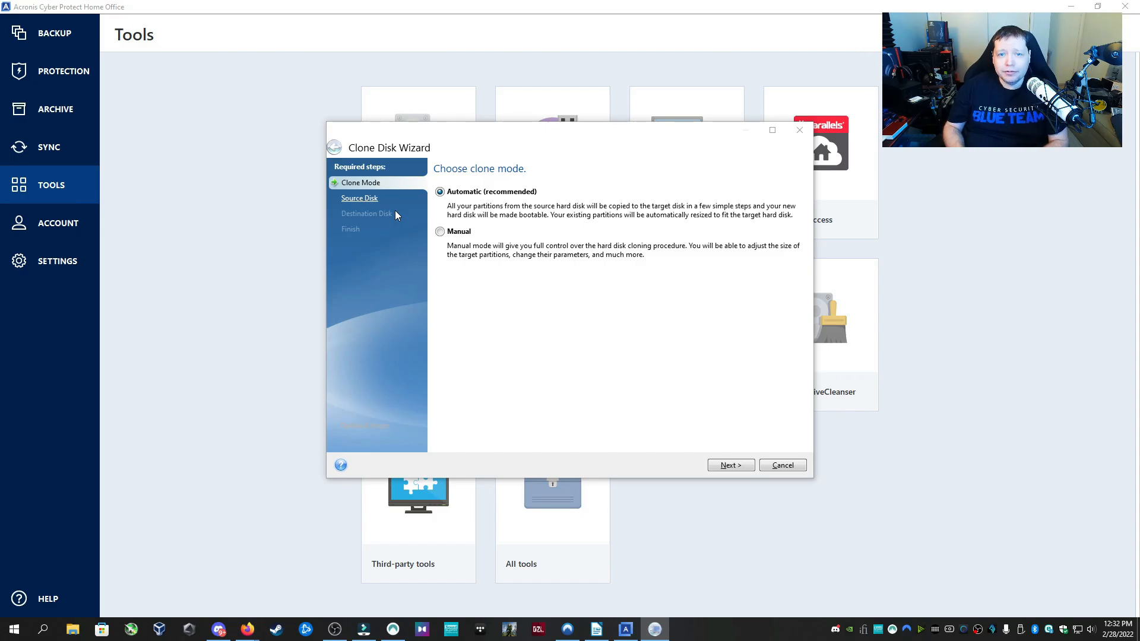
left_click(783, 465)
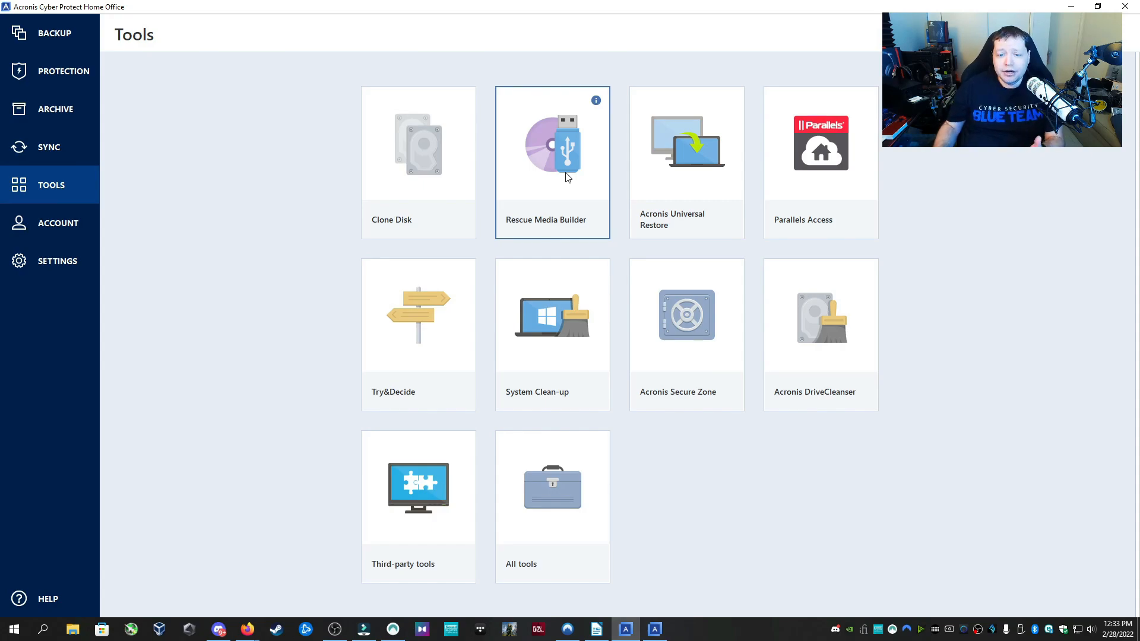
mouse_move(564, 167)
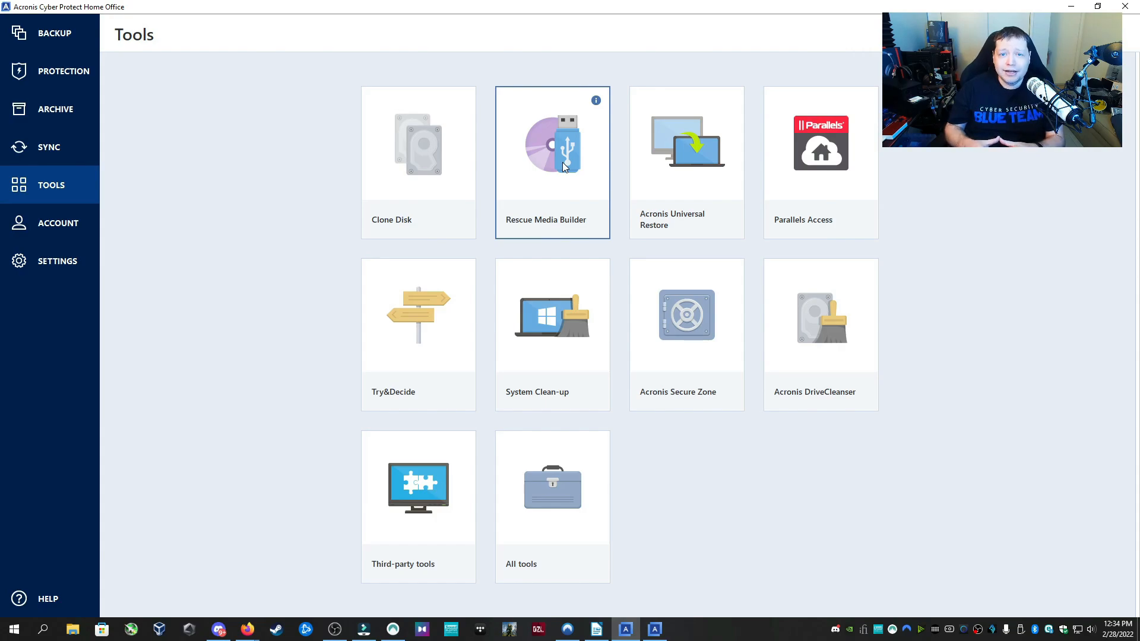
mouse_move(921, 162)
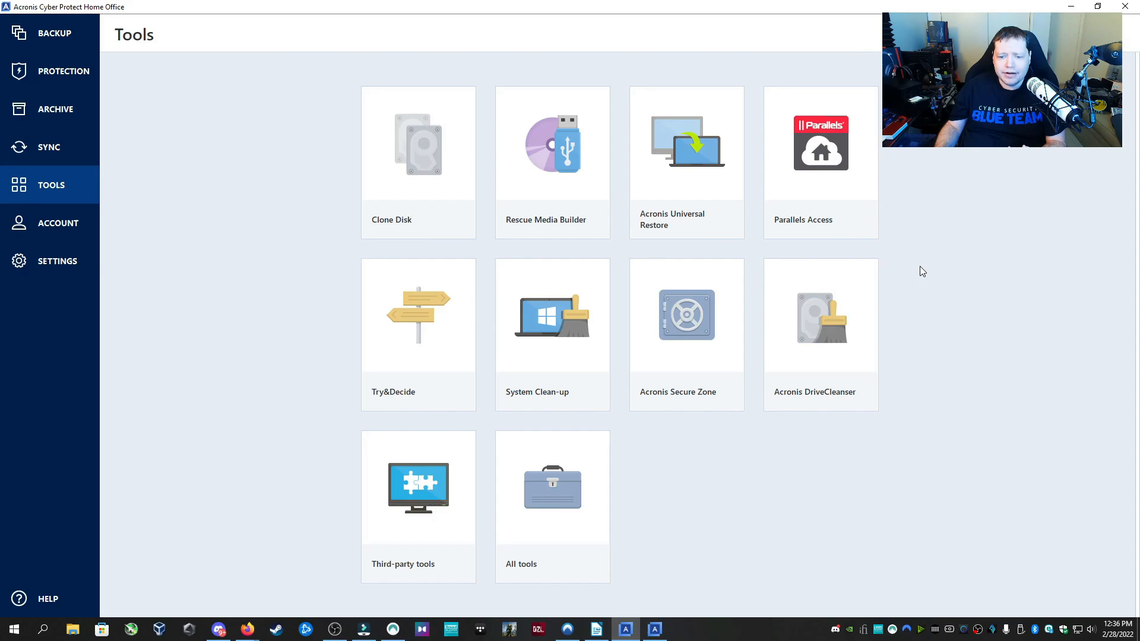
Step: Launch the System Clean-up tile on the Tools page
left_click(552, 315)
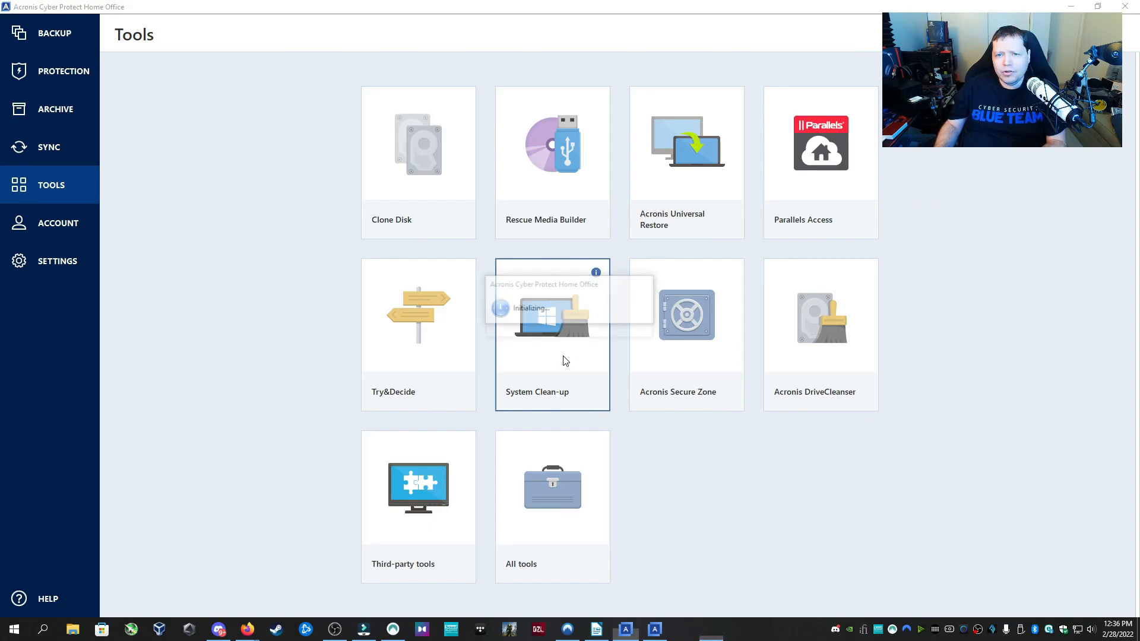
left_click(553, 314)
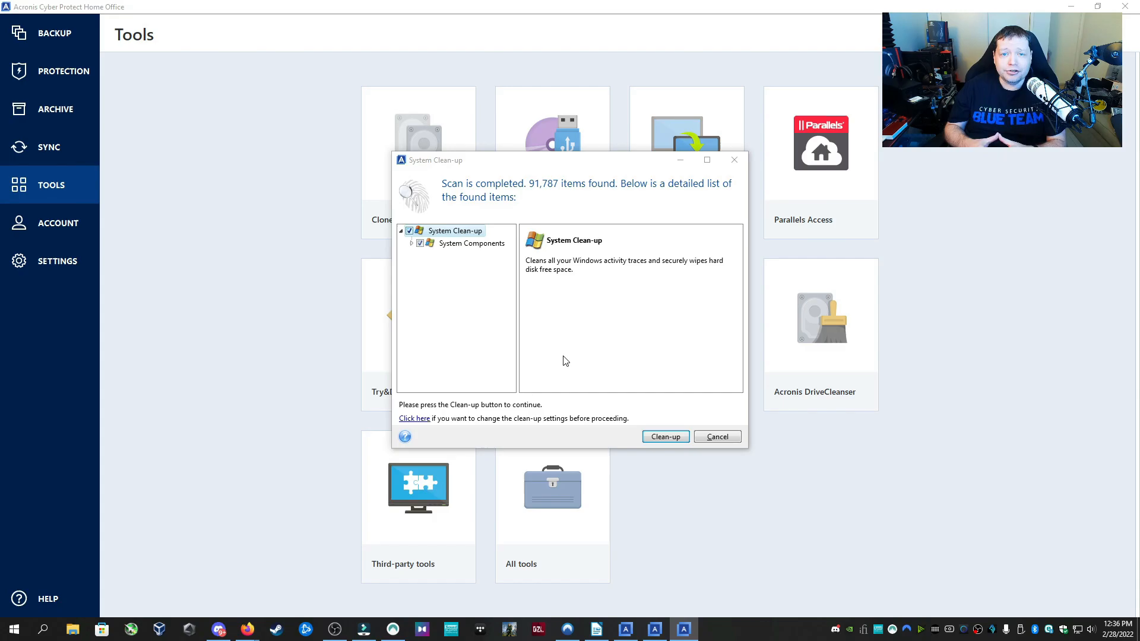
left_click(716, 437)
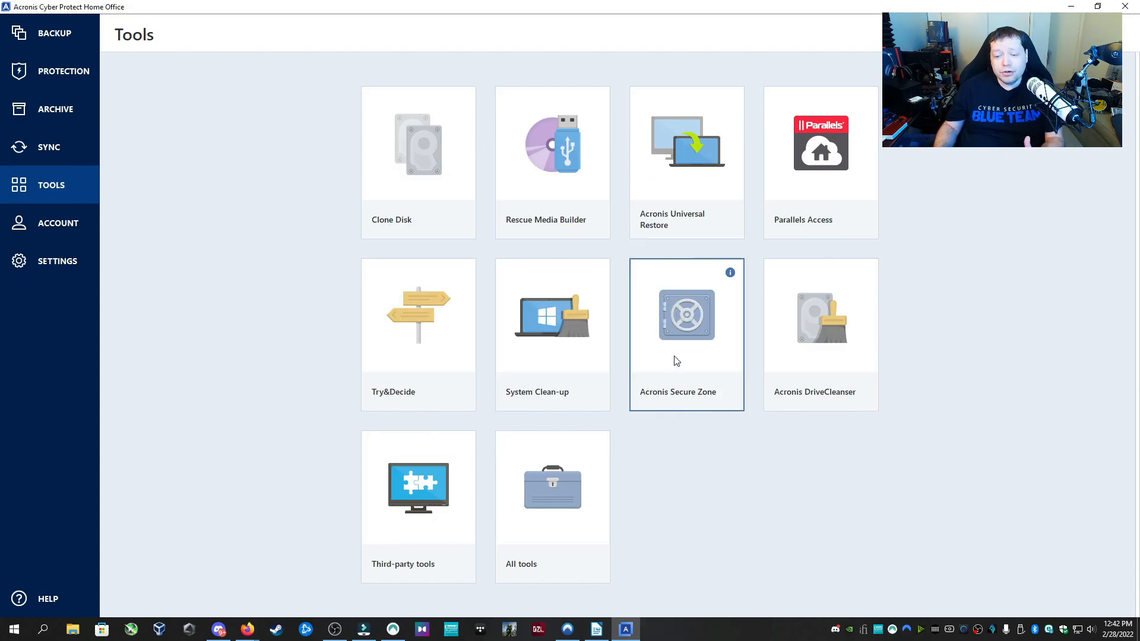
left_click(551, 315)
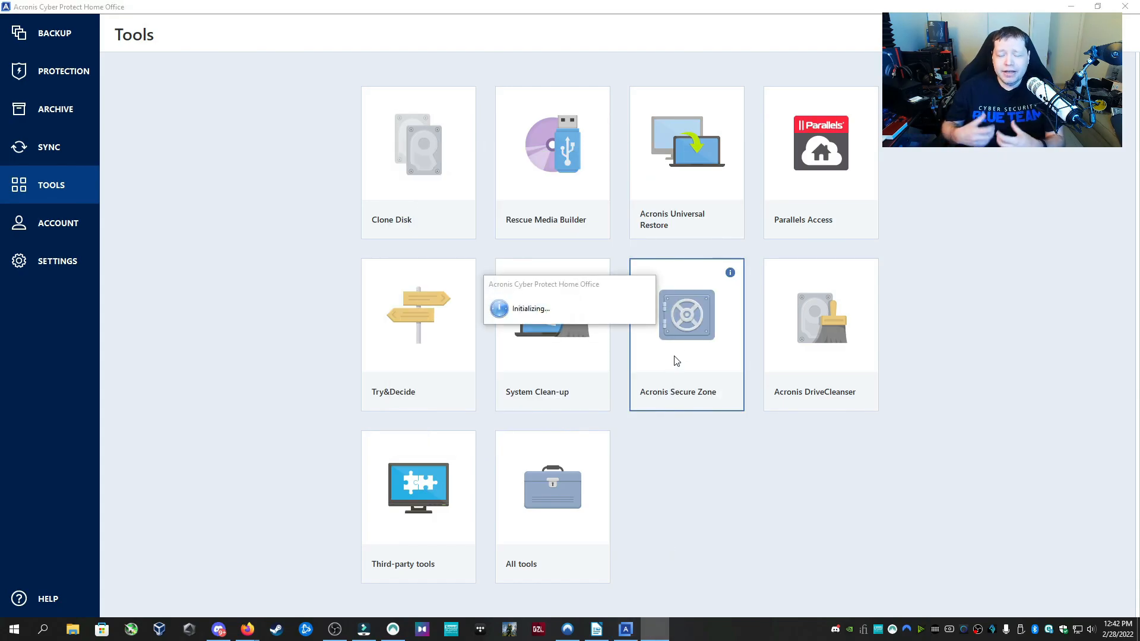
left_click(685, 315)
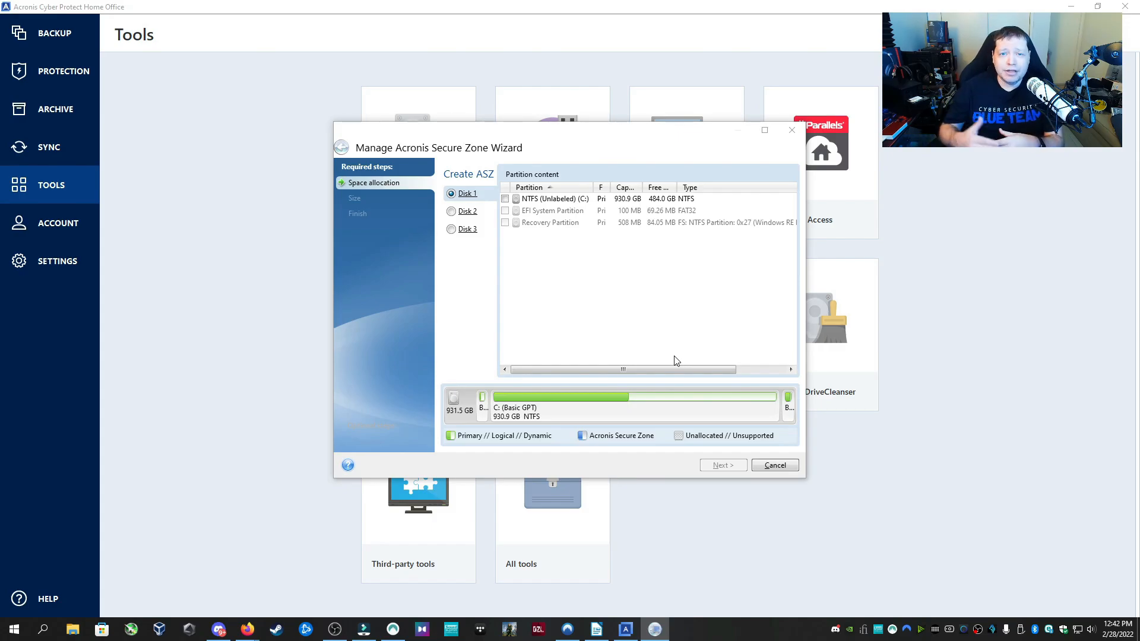
left_click(774, 465)
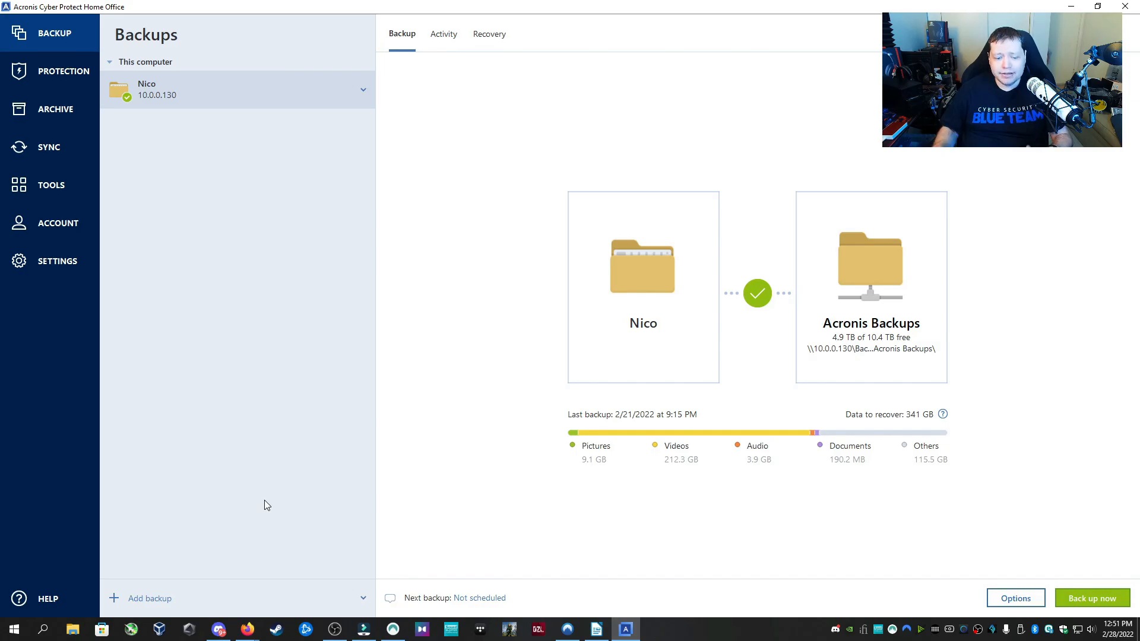
Step: Browse This PC to C:\Users\Nico and bring up actions for its Videos folder
left_click(71, 629)
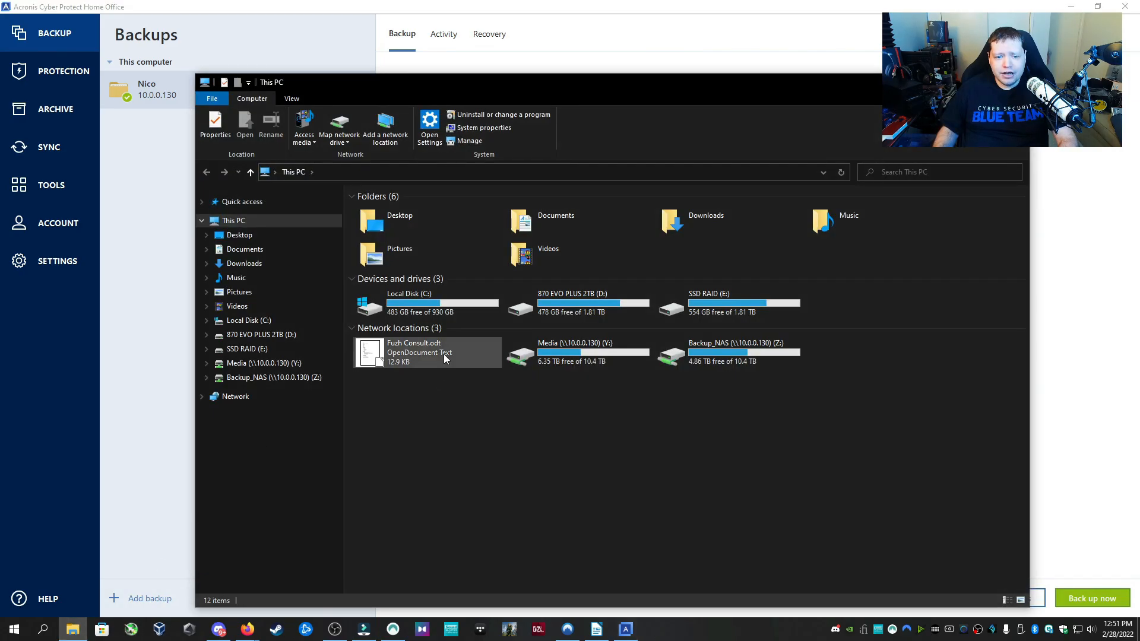
double_click(408, 293)
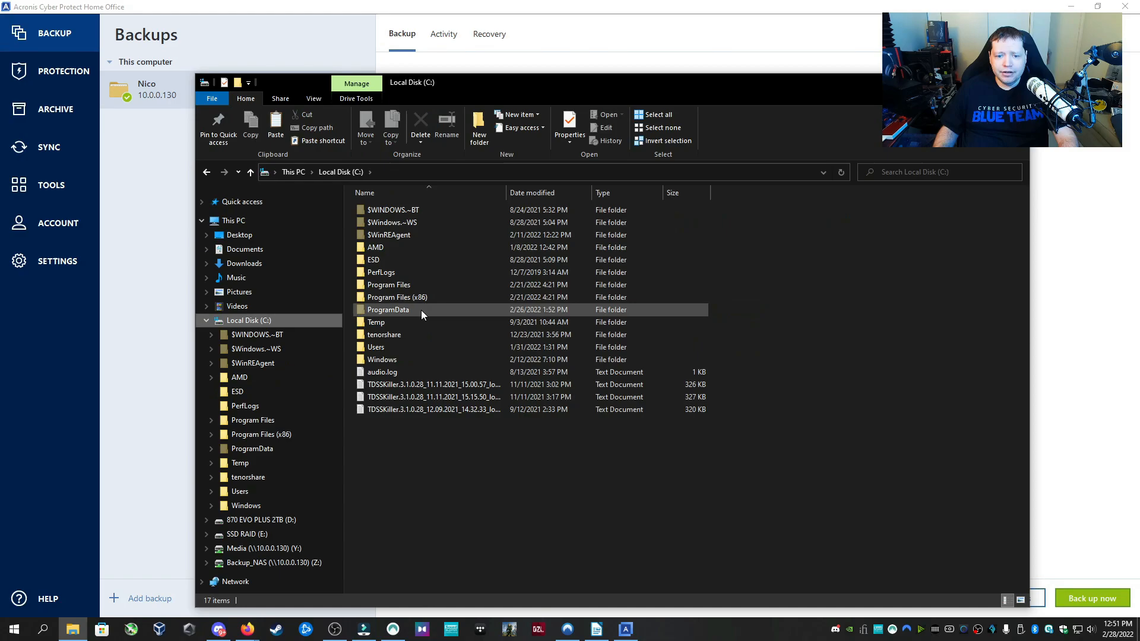
double_click(376, 347)
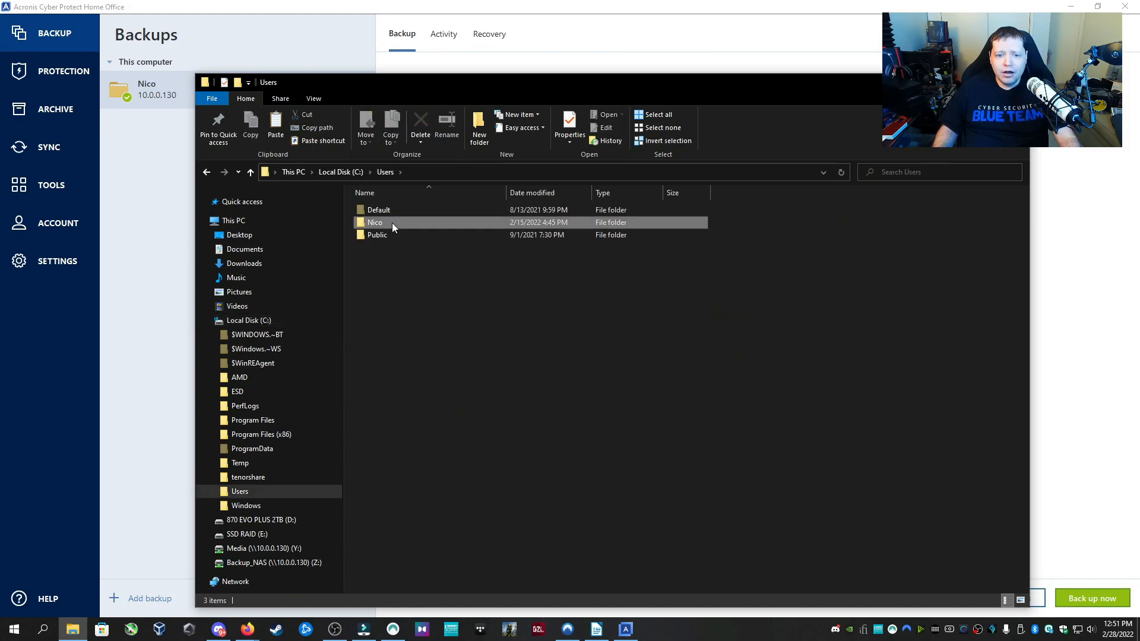
double_click(376, 221)
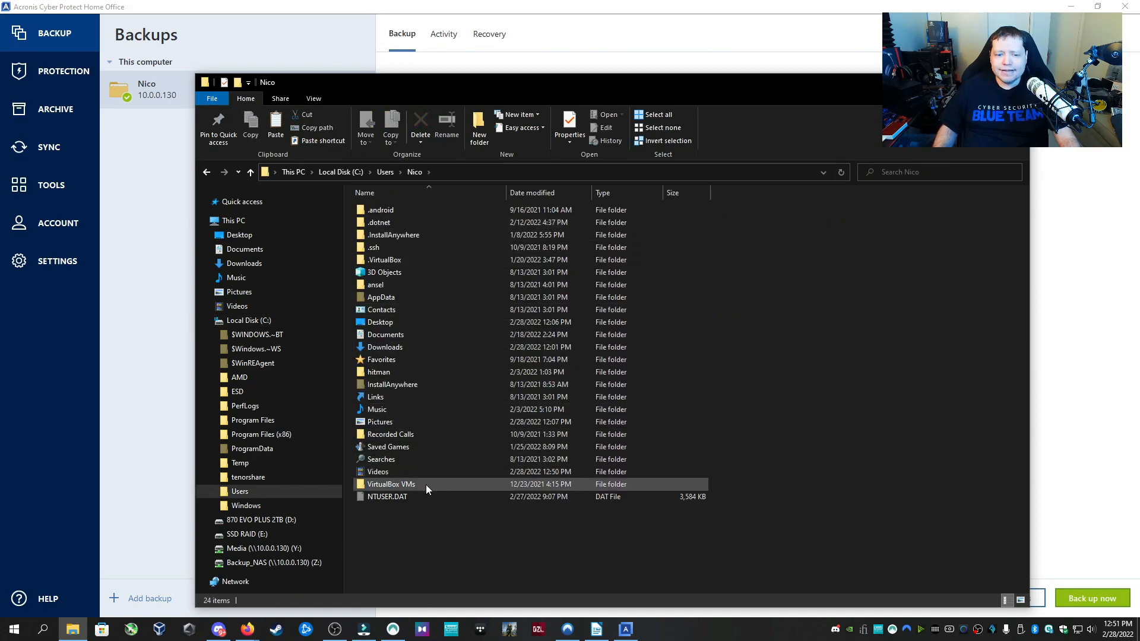
left_click(392, 385)
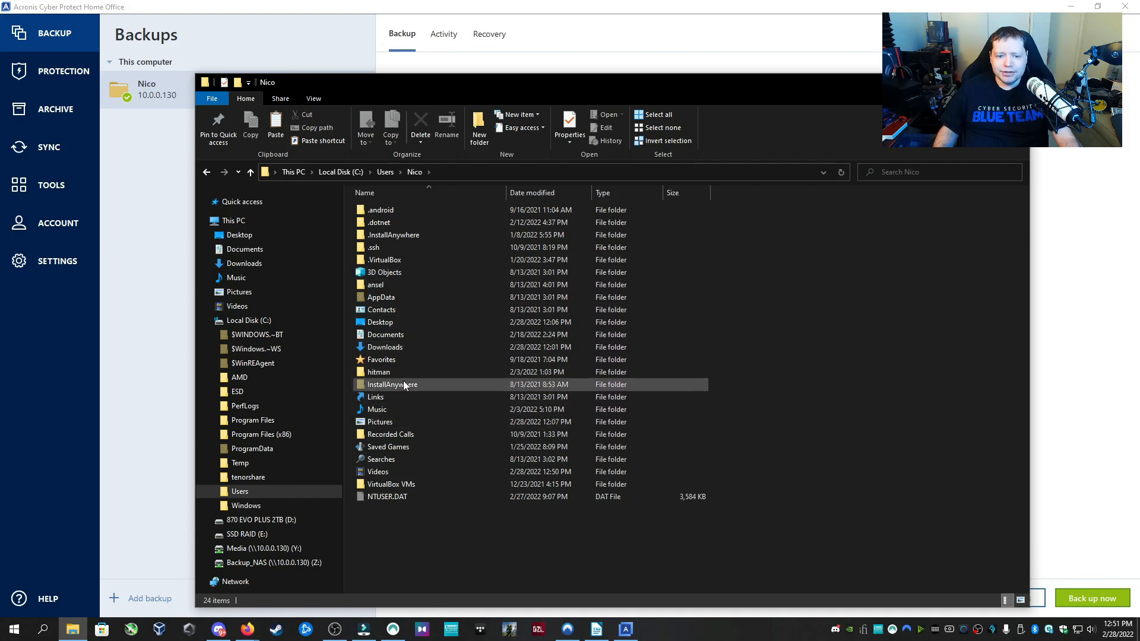
left_click(390, 434)
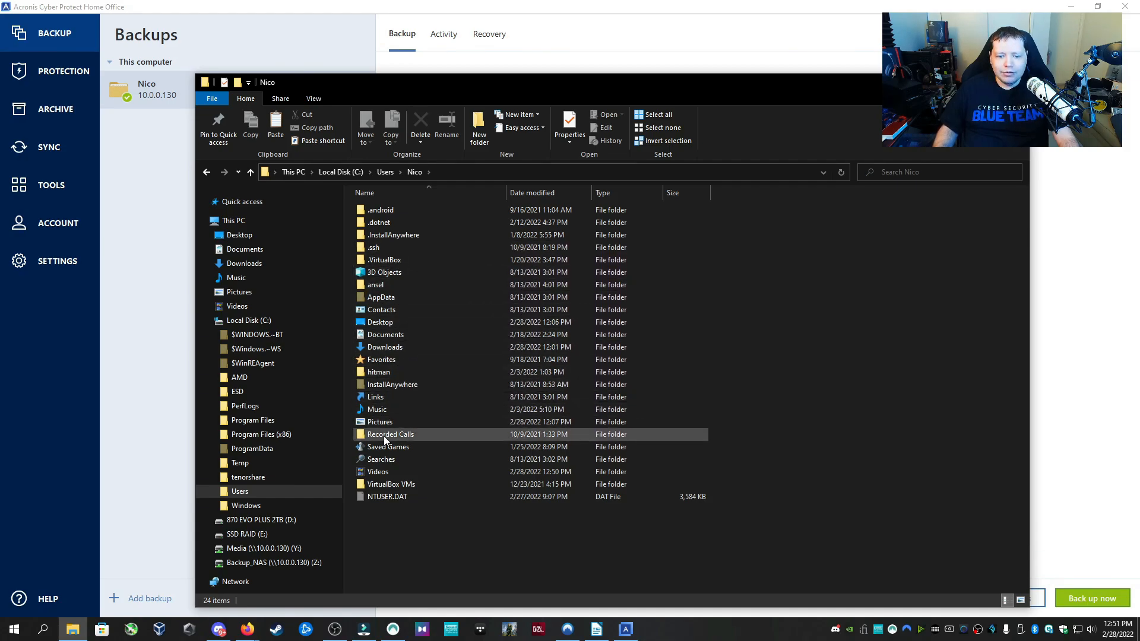
right_click(378, 471)
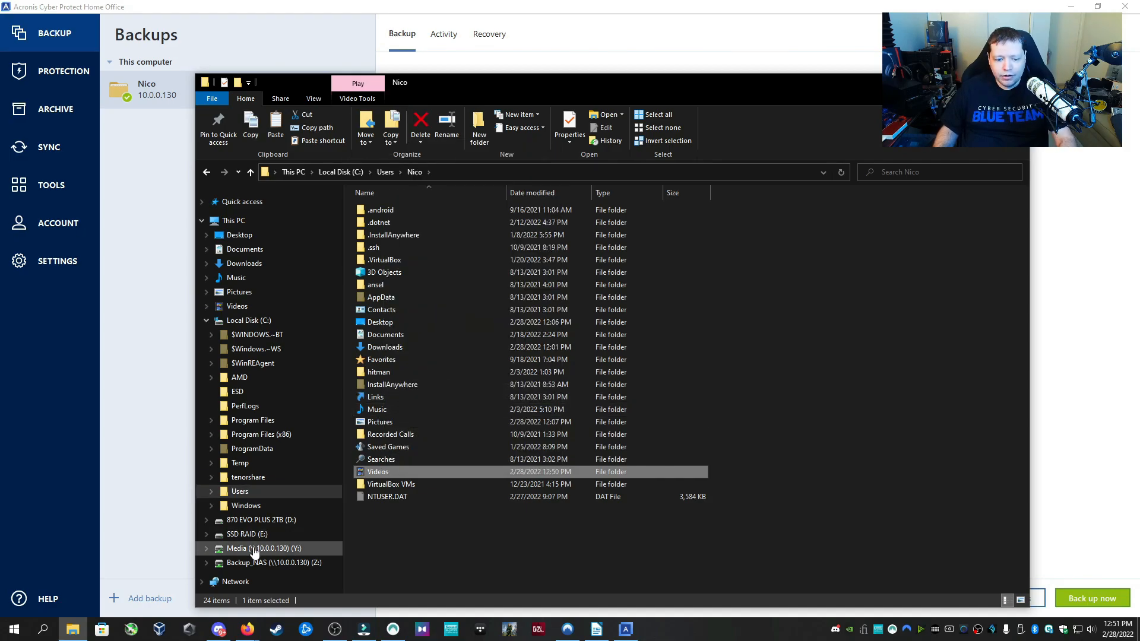
Step: Open Z:\Backup_NAS\Acronis Backups and cancel the running copy into it
left_click(273, 562)
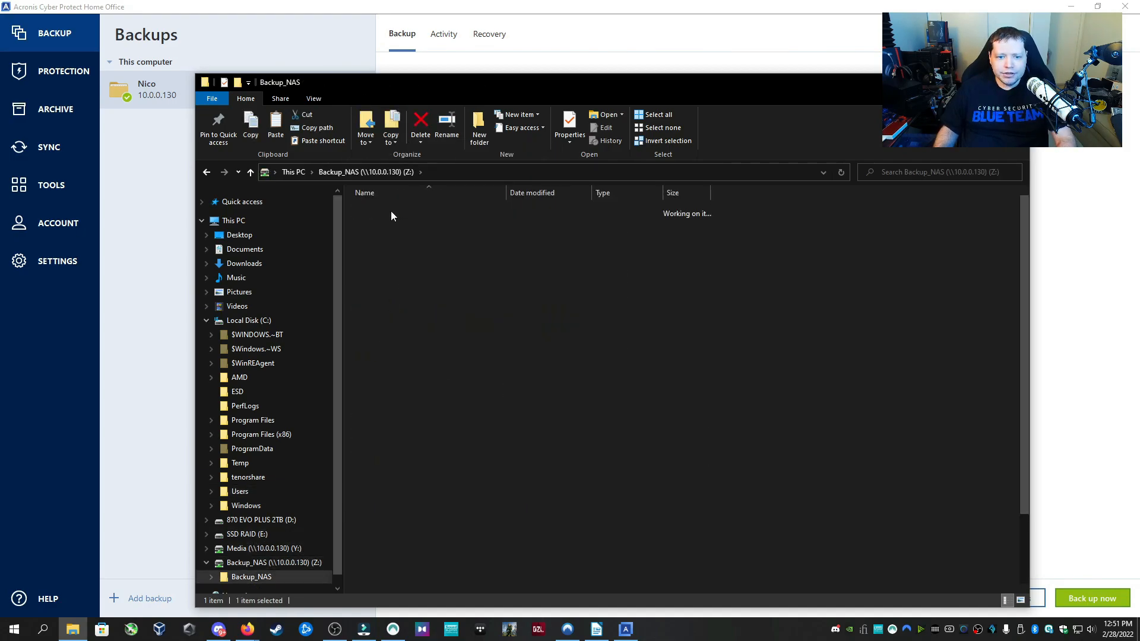
double_click(250, 577)
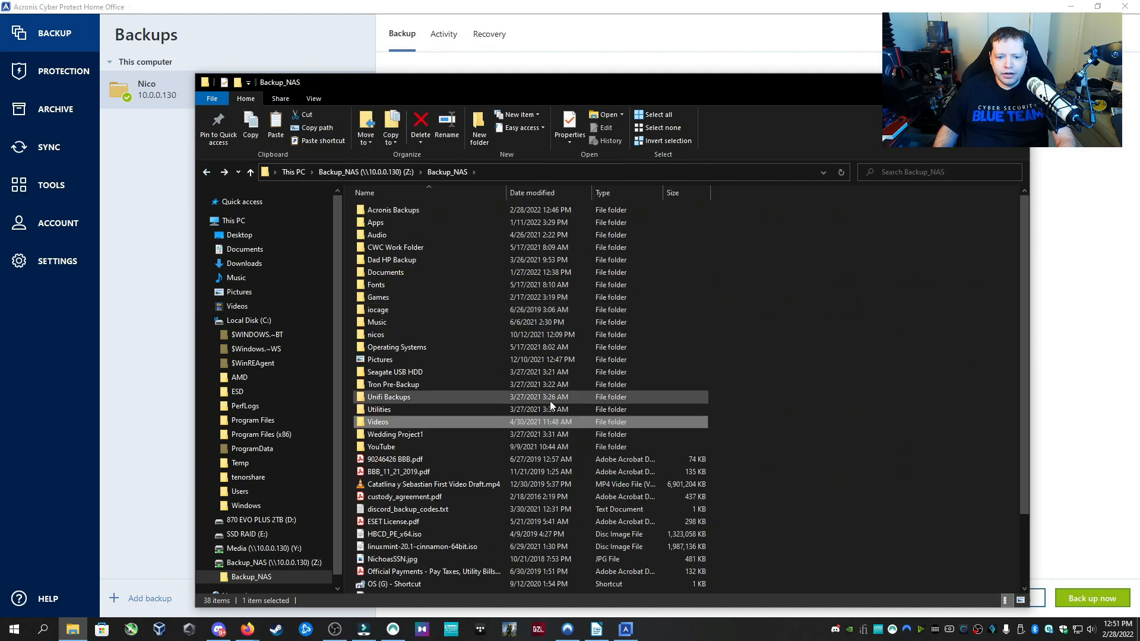
double_click(393, 209)
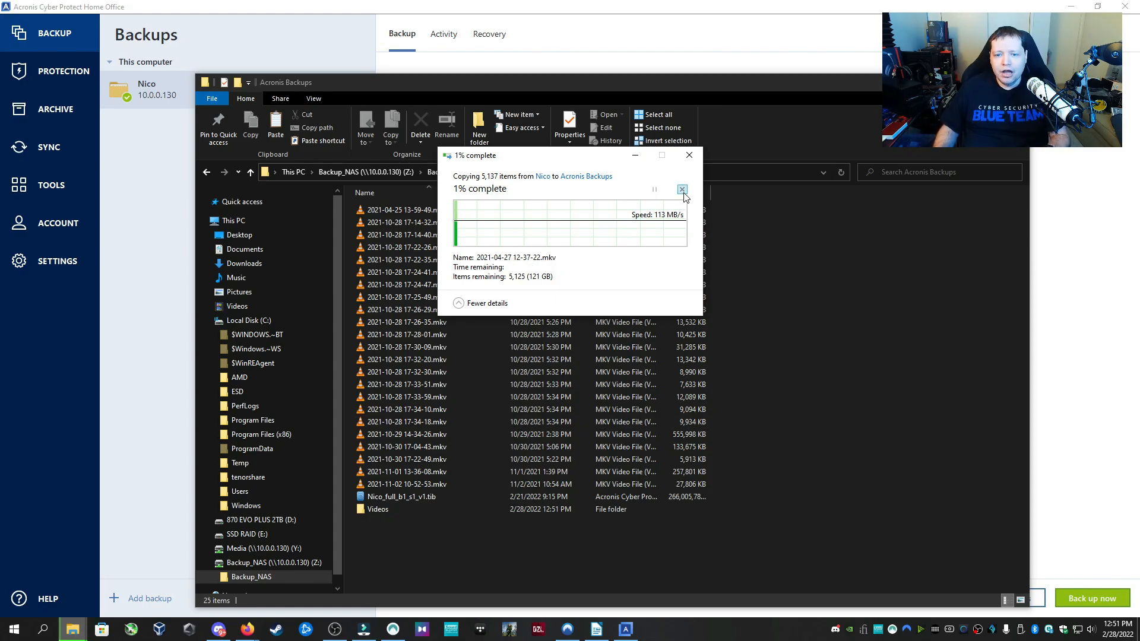
left_click(681, 190)
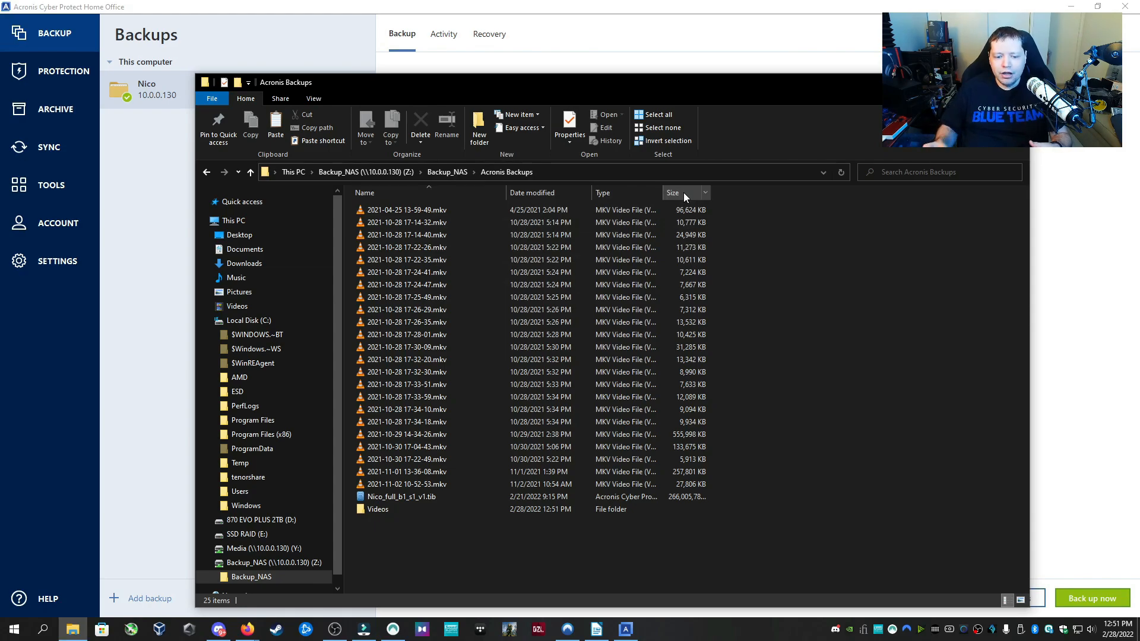
mouse_move(418, 543)
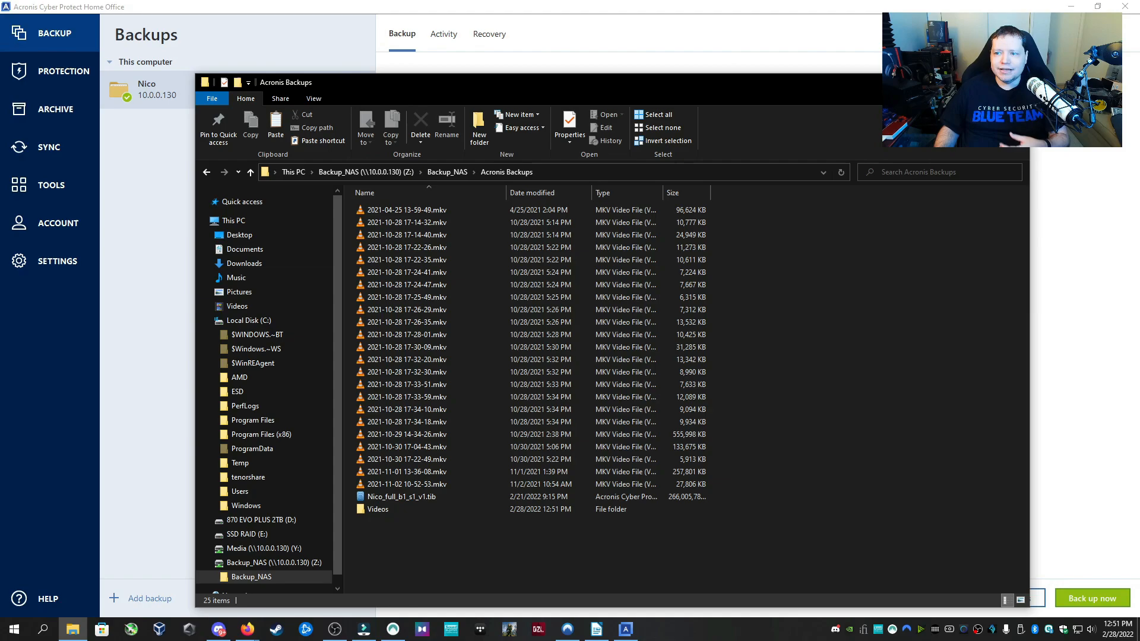
mouse_move(716, 26)
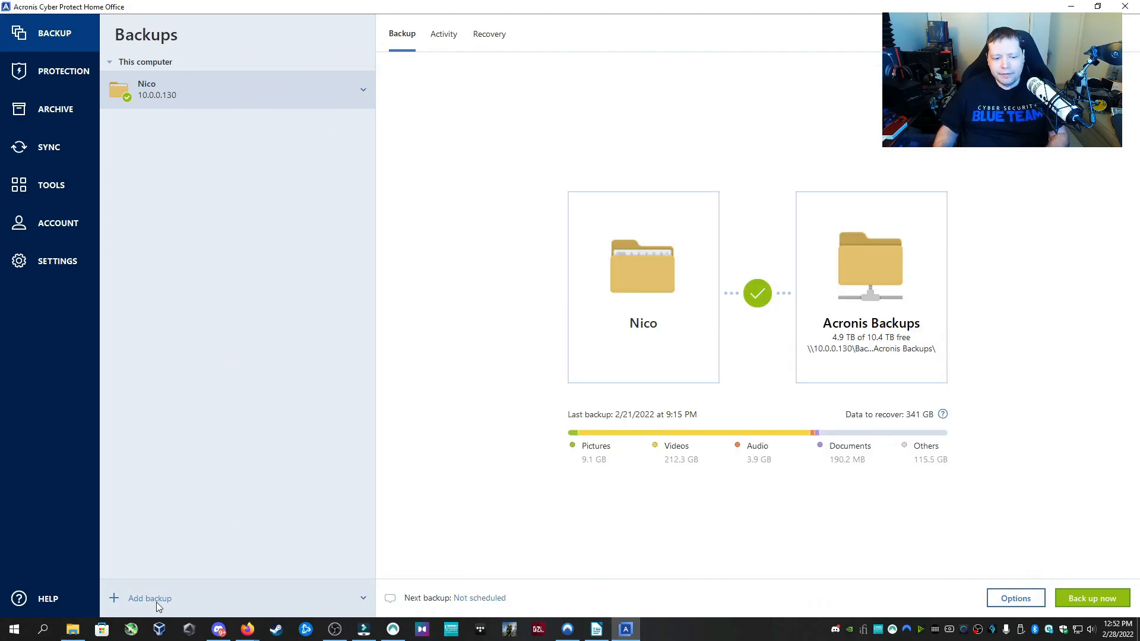
Step: Create a new backup with RYZEN-STUDIO as source and list its destination options
left_click(149, 599)
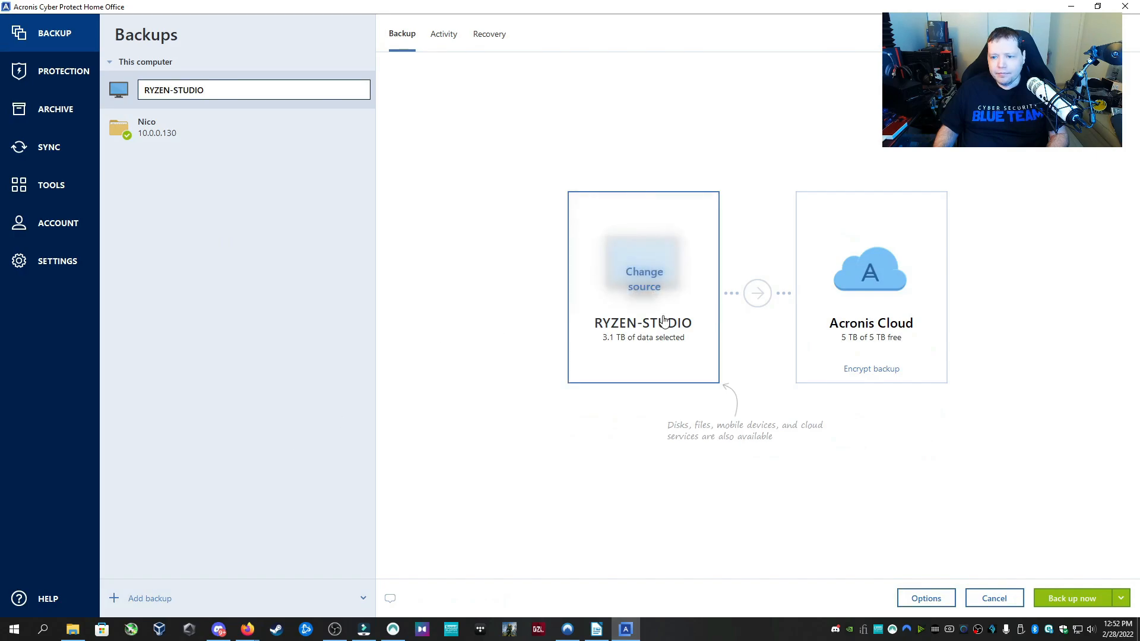
mouse_move(644, 369)
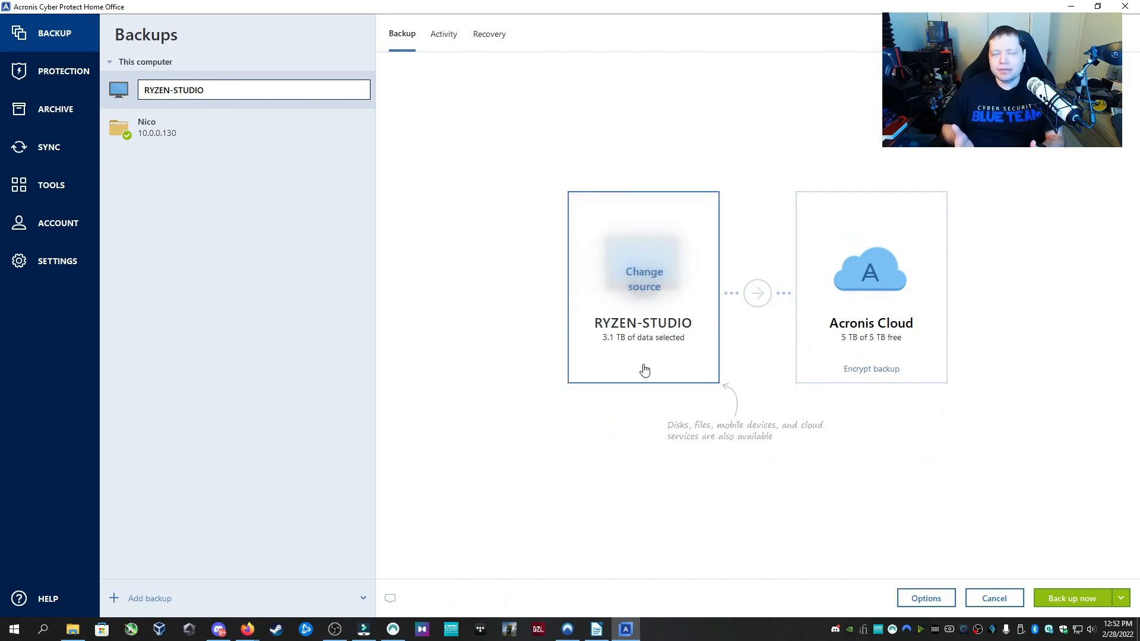
mouse_move(871, 273)
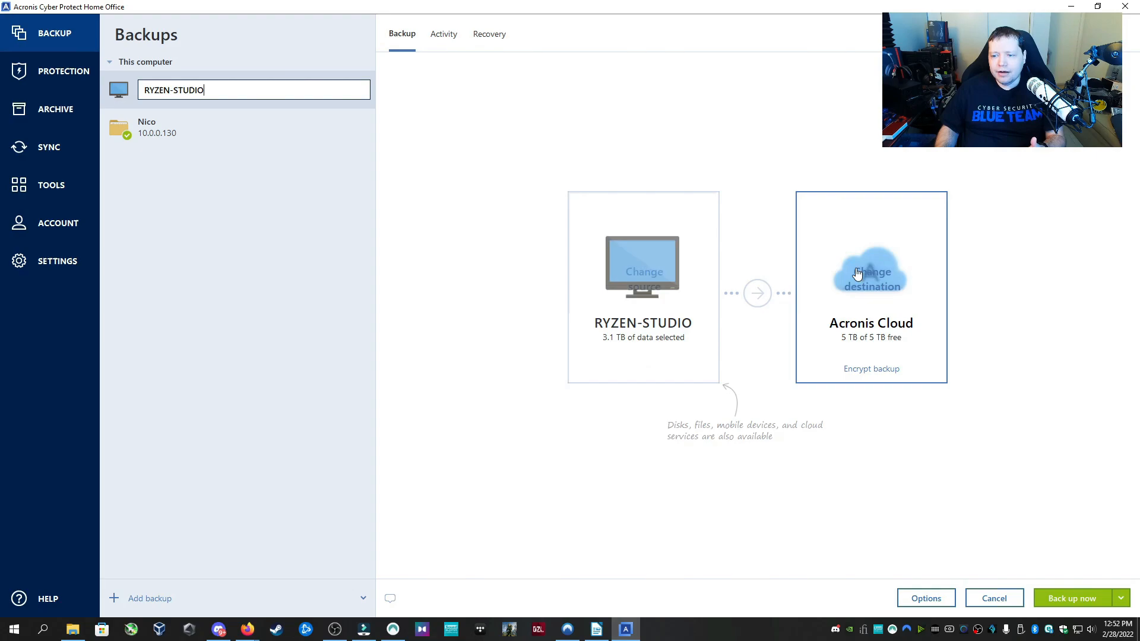
mouse_move(964, 283)
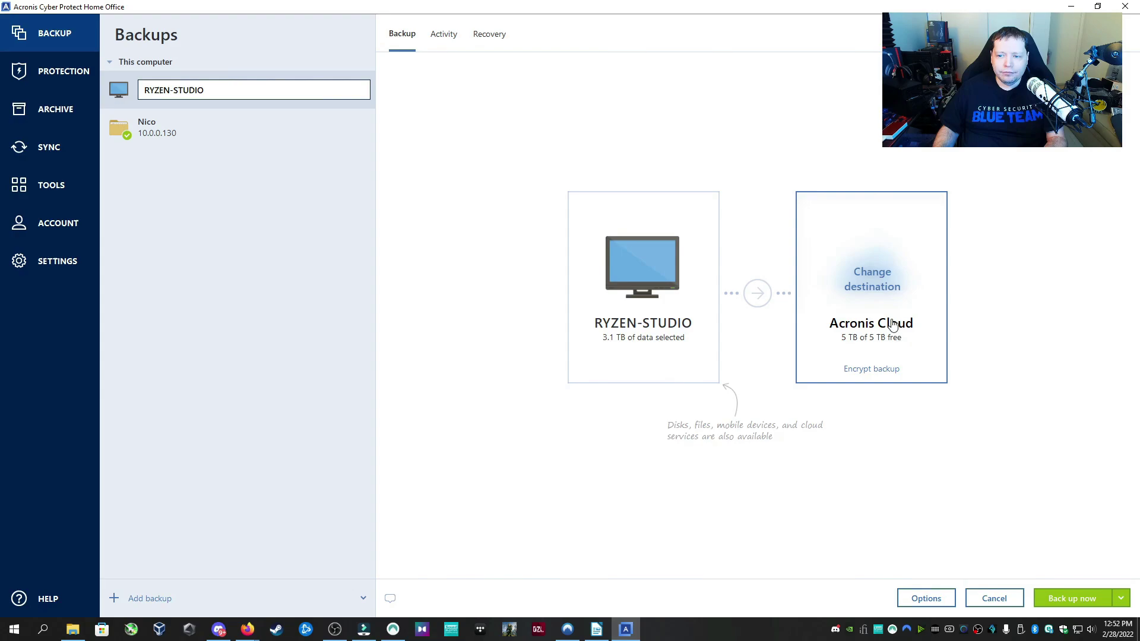
mouse_move(878, 330)
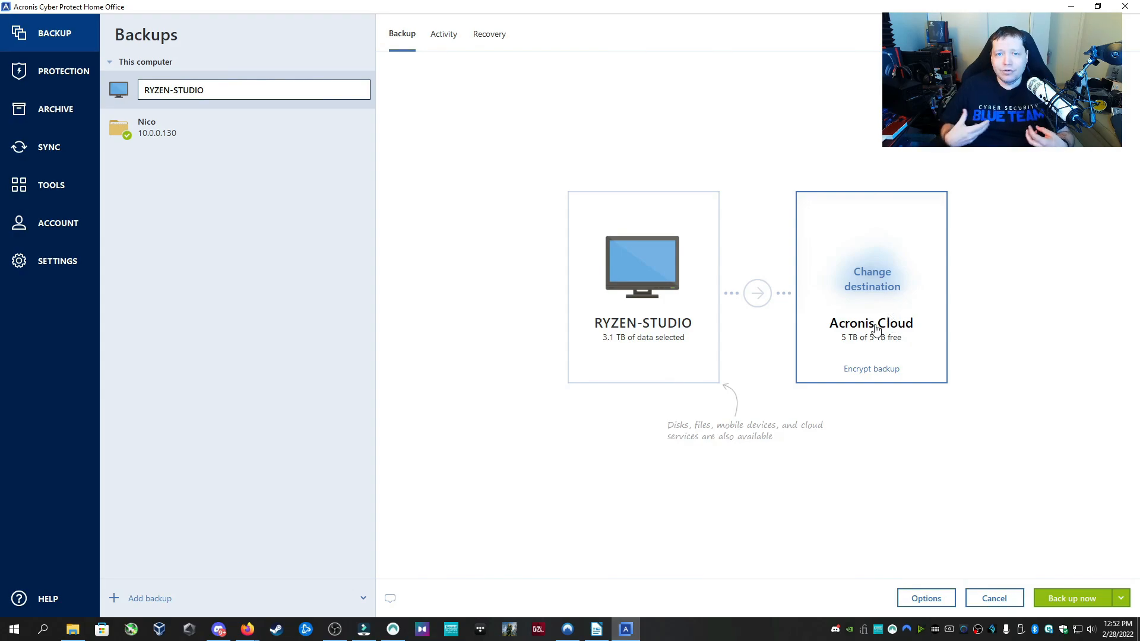
left_click(253, 90)
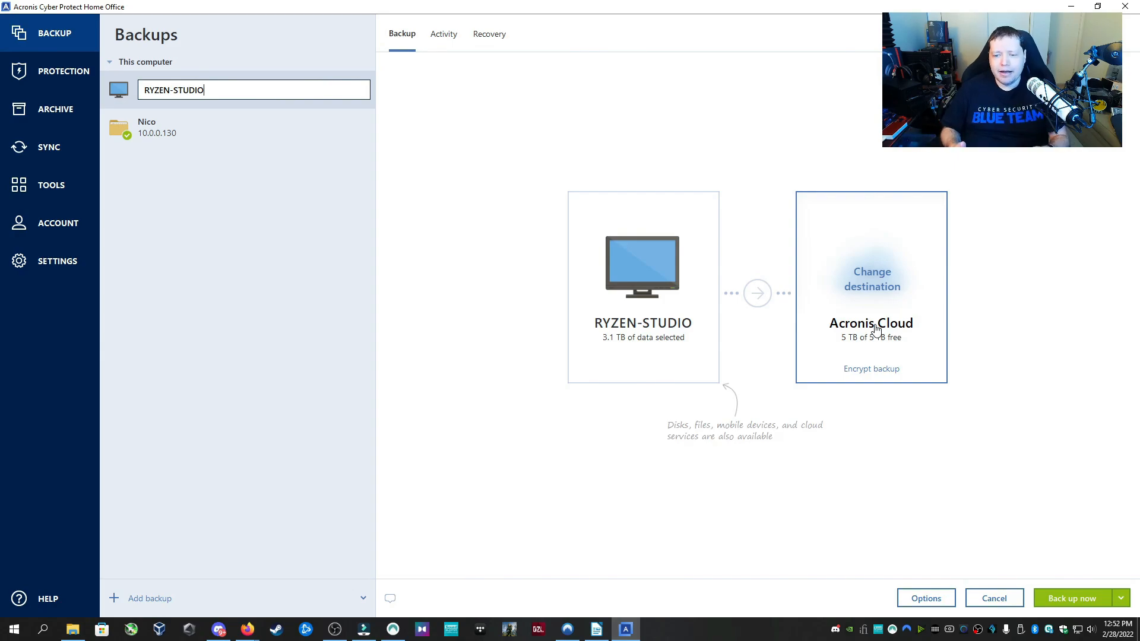
left_click(871, 279)
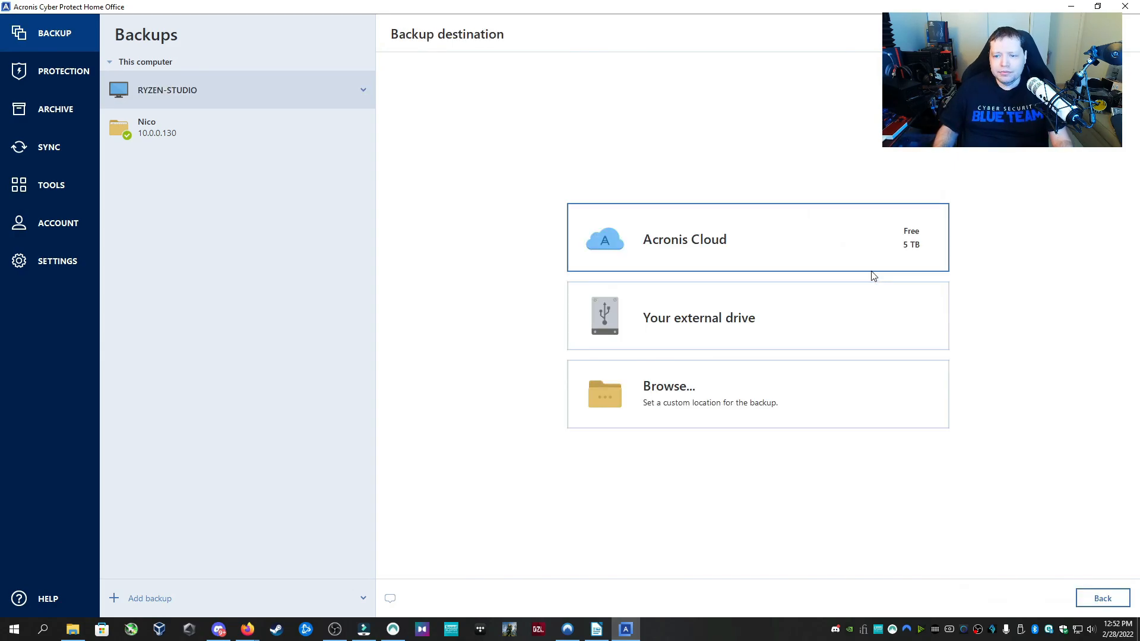
mouse_move(751, 315)
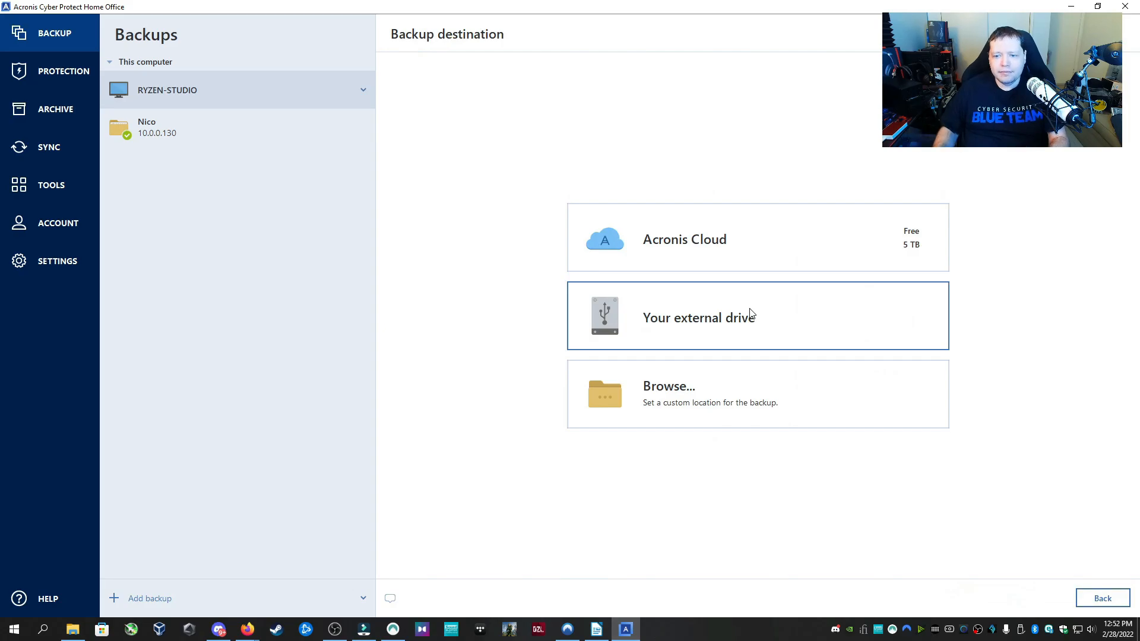
Step: Set the destination to Backup_NAS (Z:) > Backup_NAS > Acronis Backups and start the backup
left_click(667, 386)
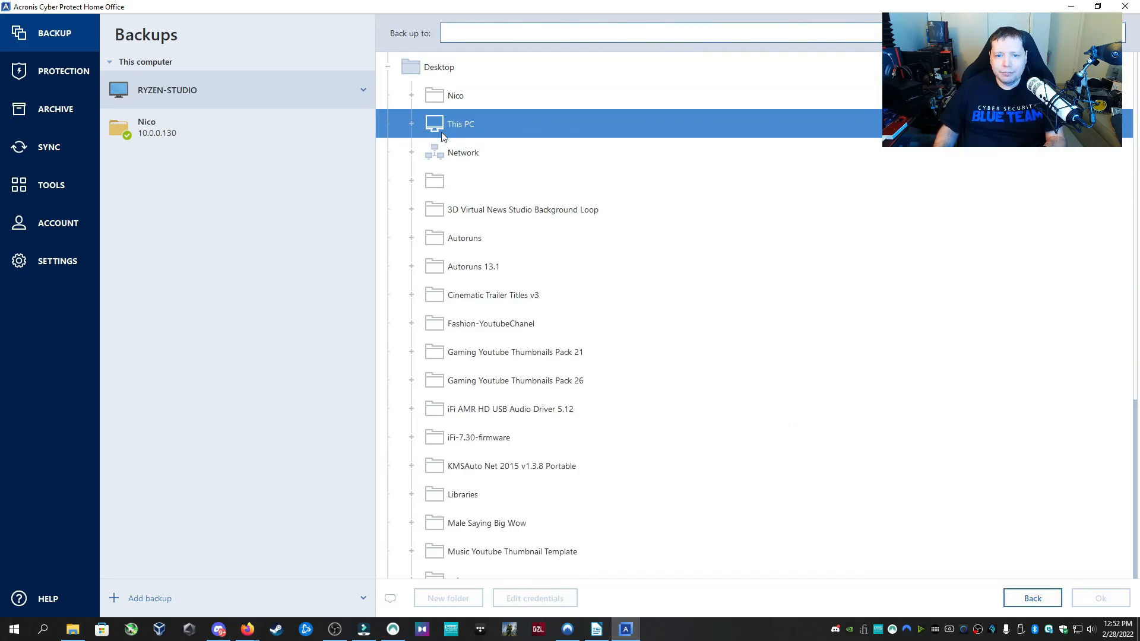
left_click(411, 123)
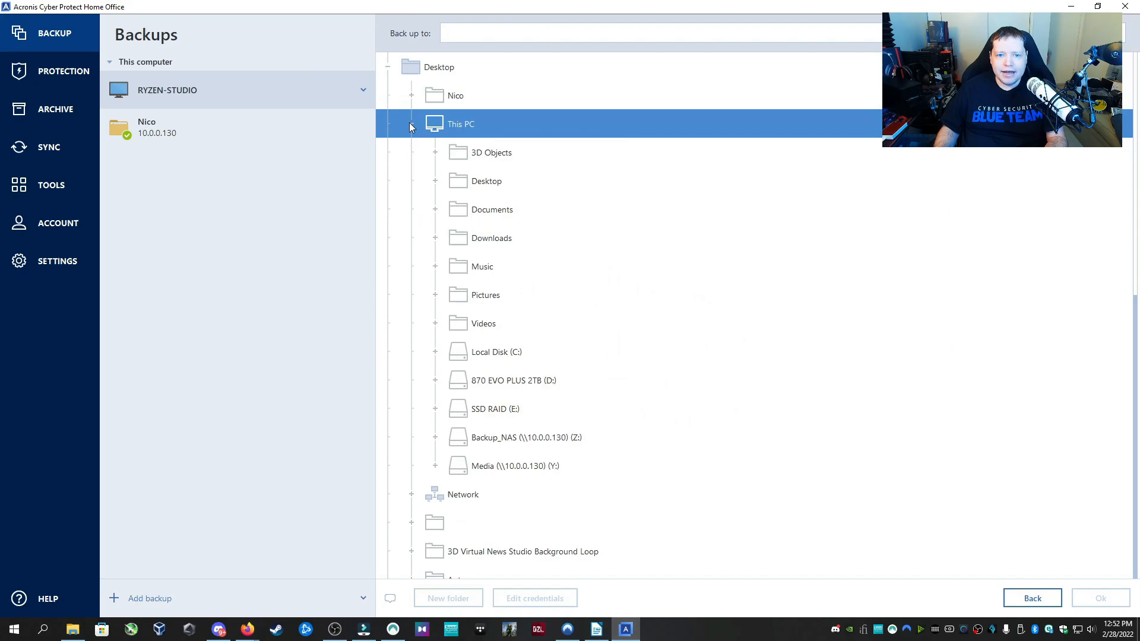
left_click(434, 437)
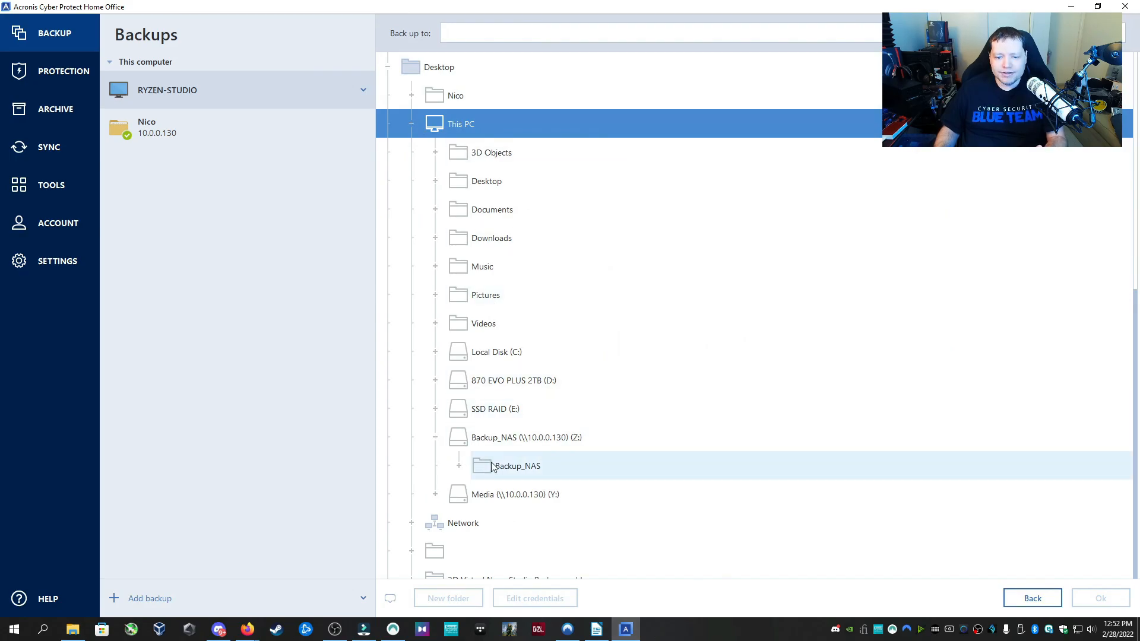
left_click(517, 466)
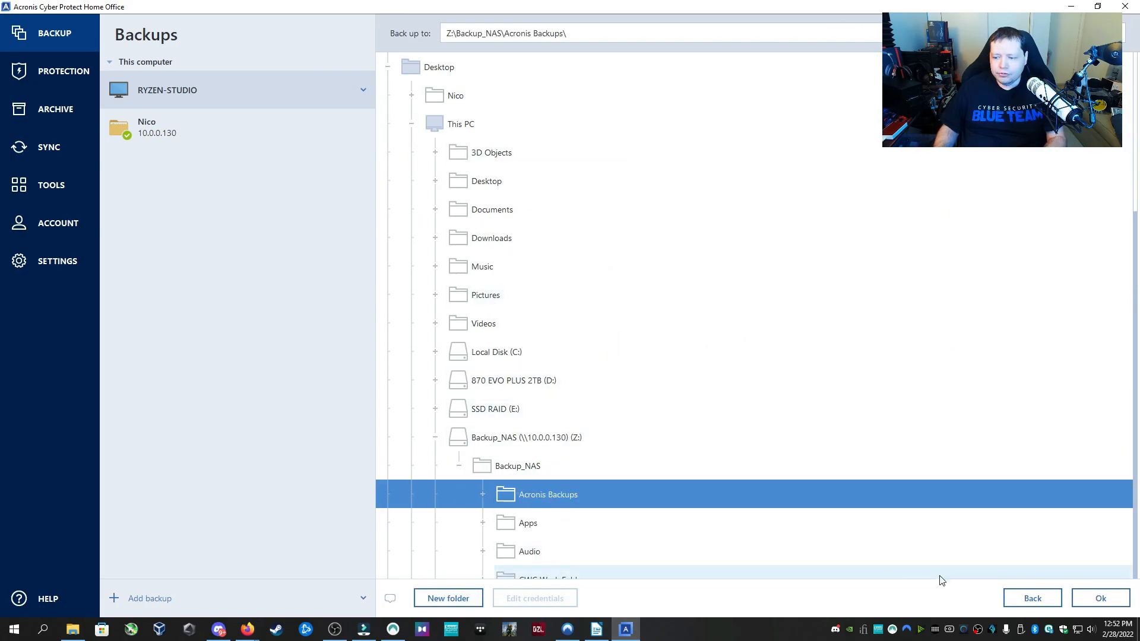
left_click(1100, 598)
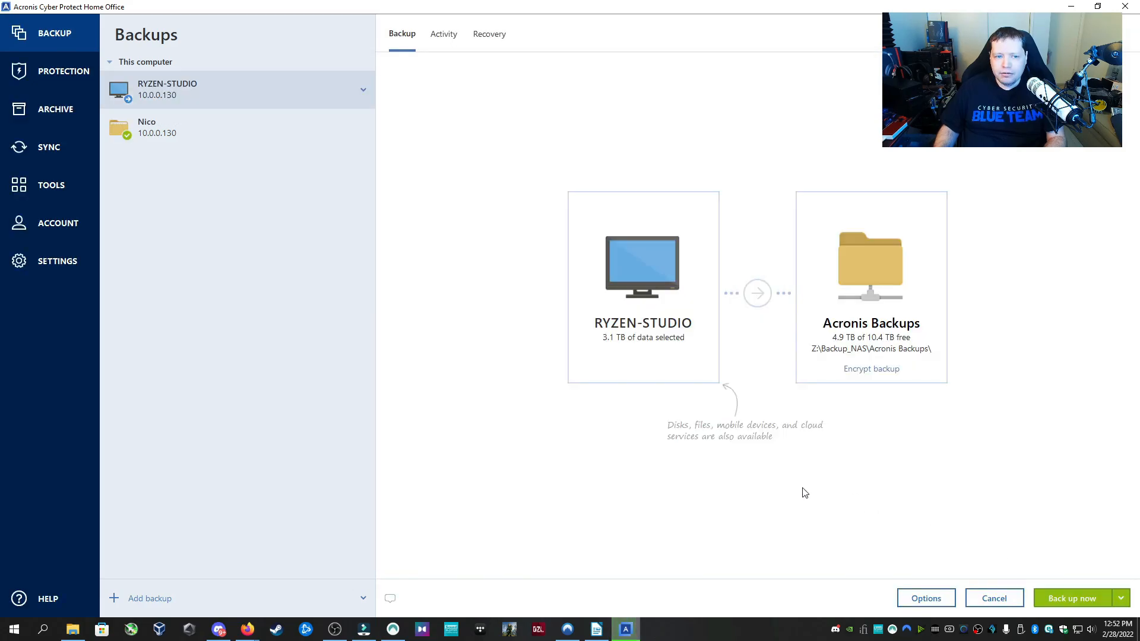
left_click(1070, 598)
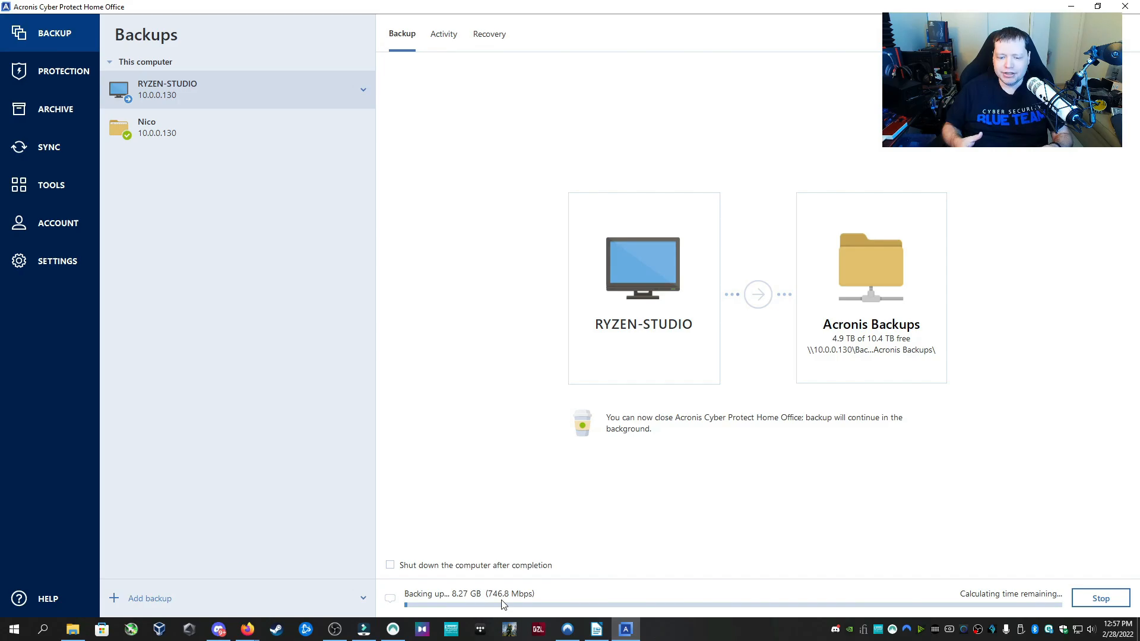
Step: Stop the running backup so it reports 'stopped by user'
left_click(1099, 598)
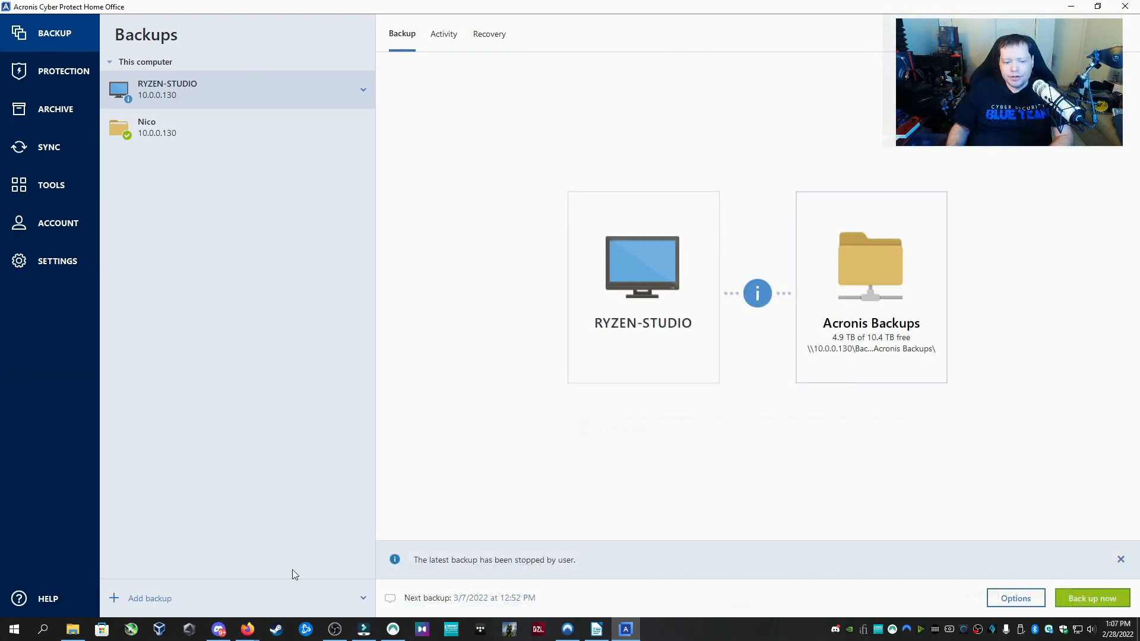
Step: Add a second RYZEN-STUDIO backup entry targeting Acronis Cloud with 3.1 TB selected
left_click(149, 599)
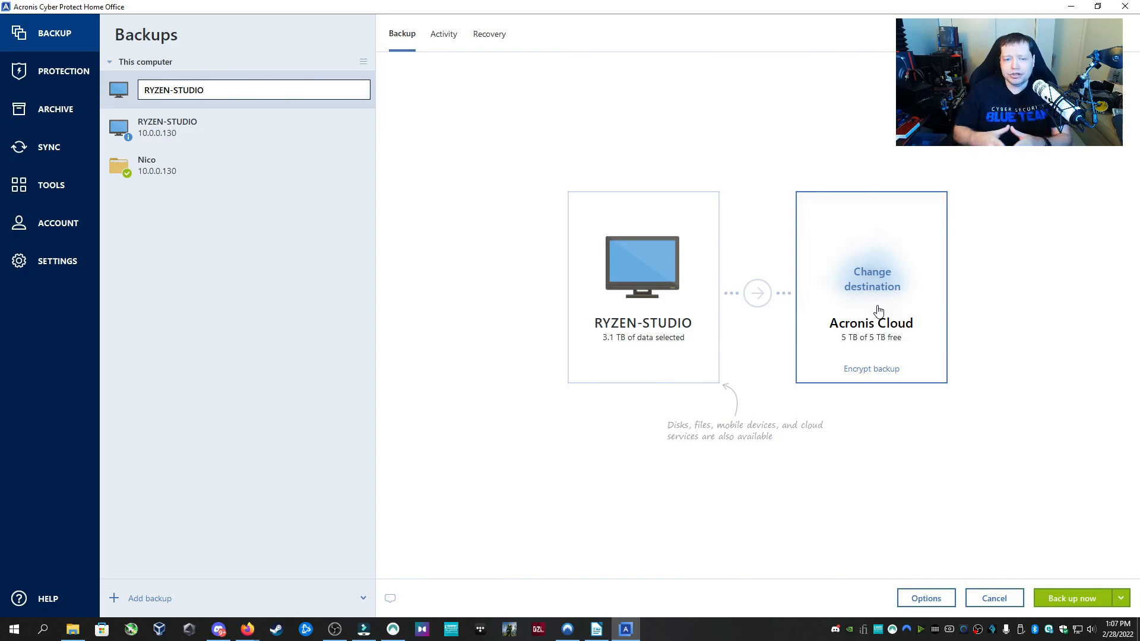
mouse_move(842, 370)
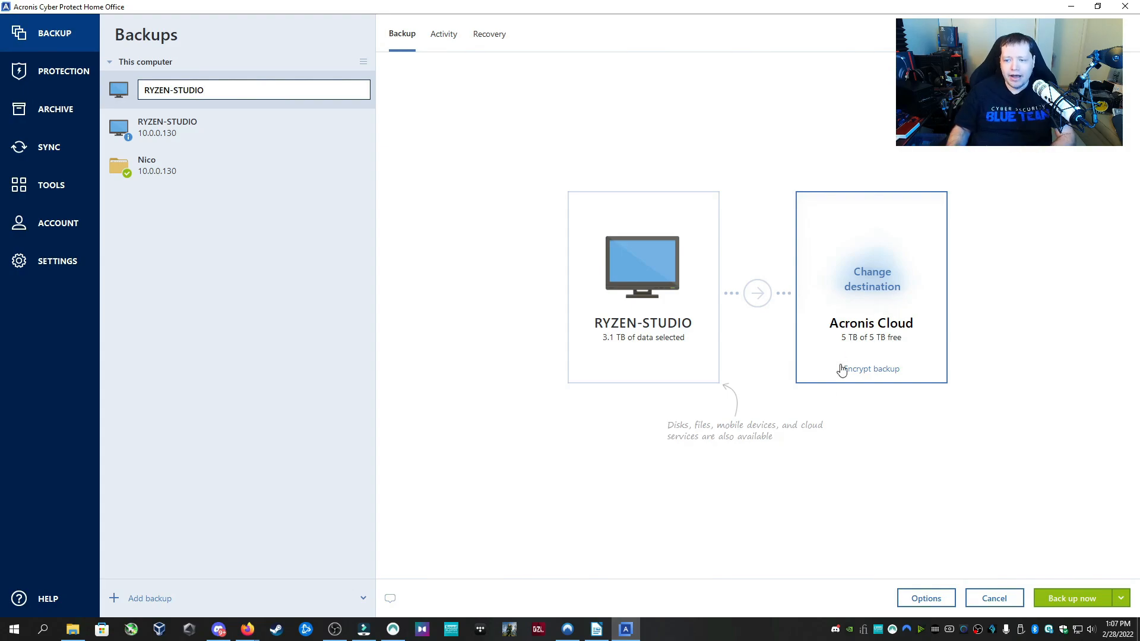
mouse_move(840, 338)
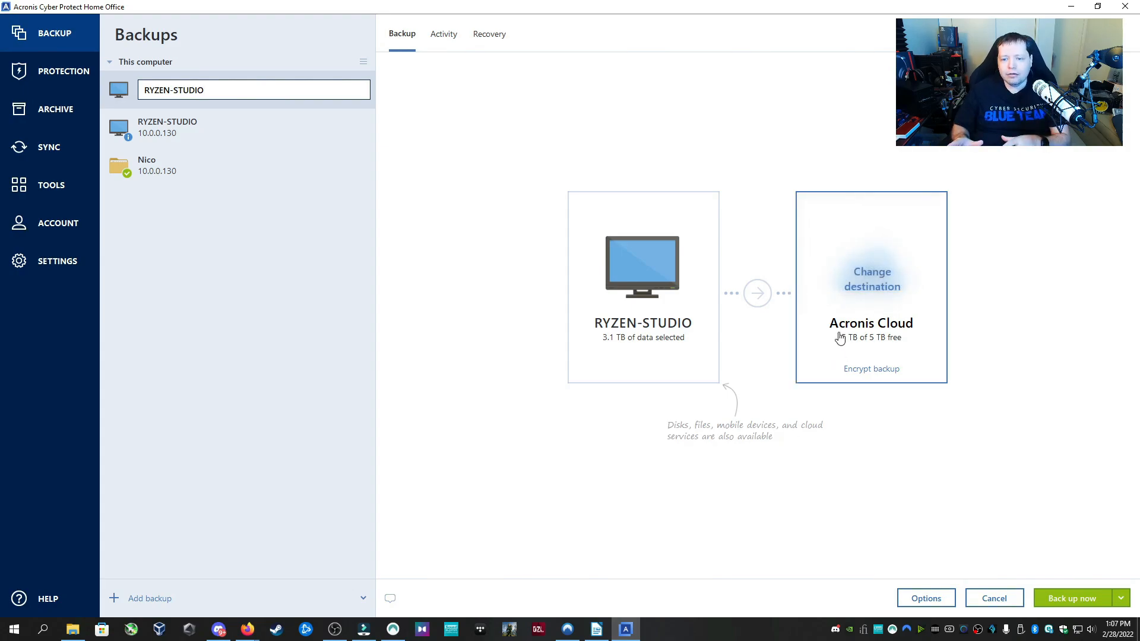
mouse_move(414, 207)
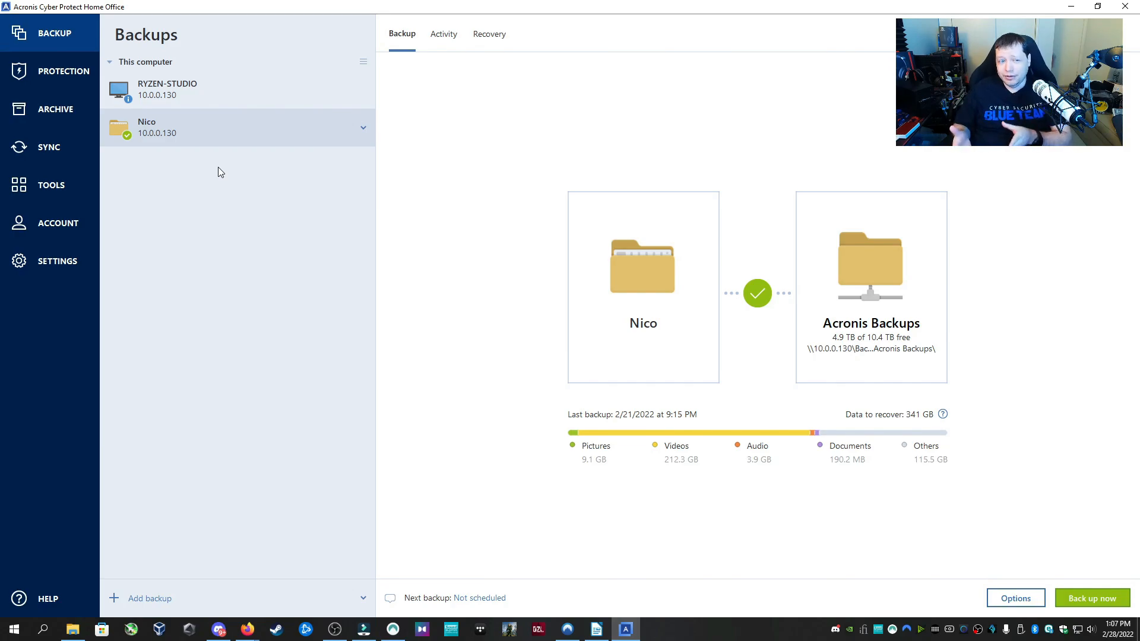
mouse_move(145, 177)
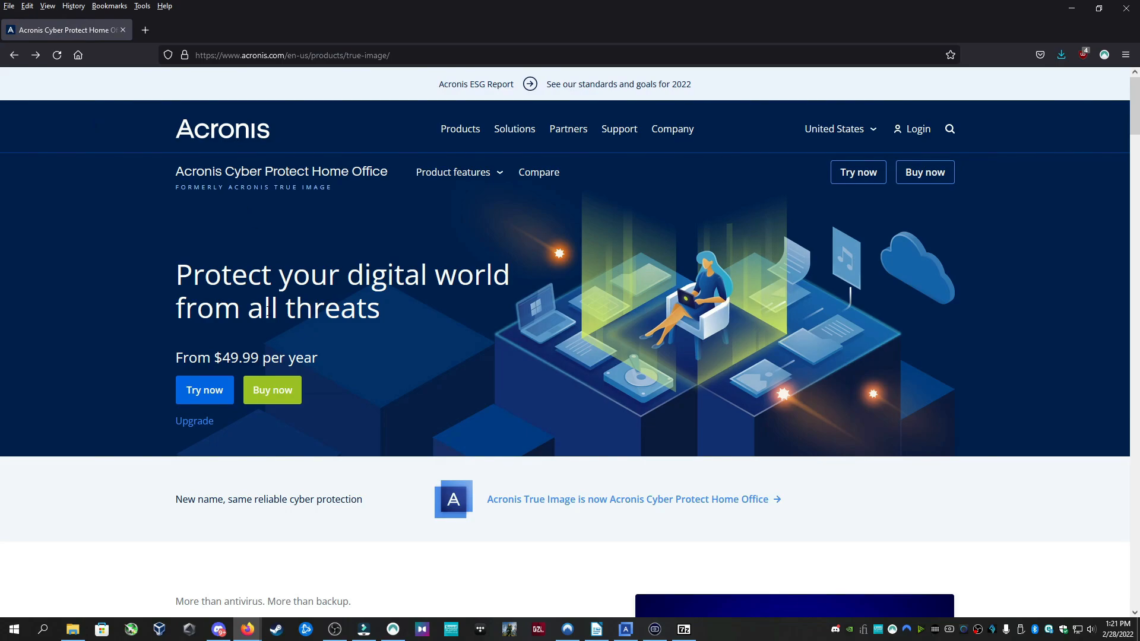
Step: Open the Compare page and scroll the Plans table to the cloud storage rows
left_click(538, 172)
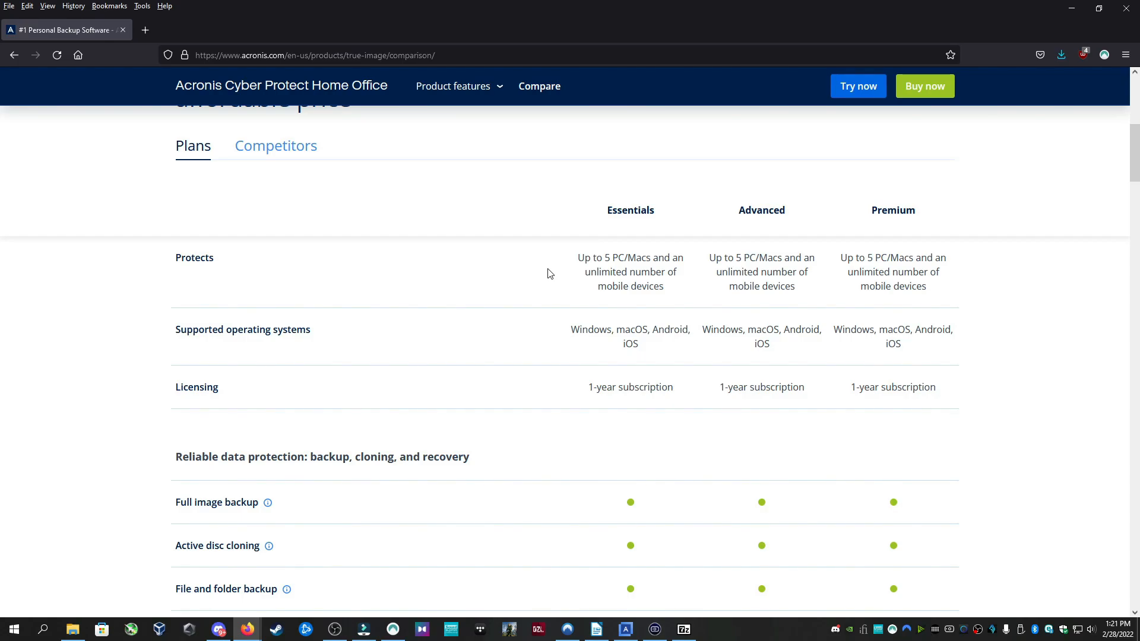
scroll("down", 3)
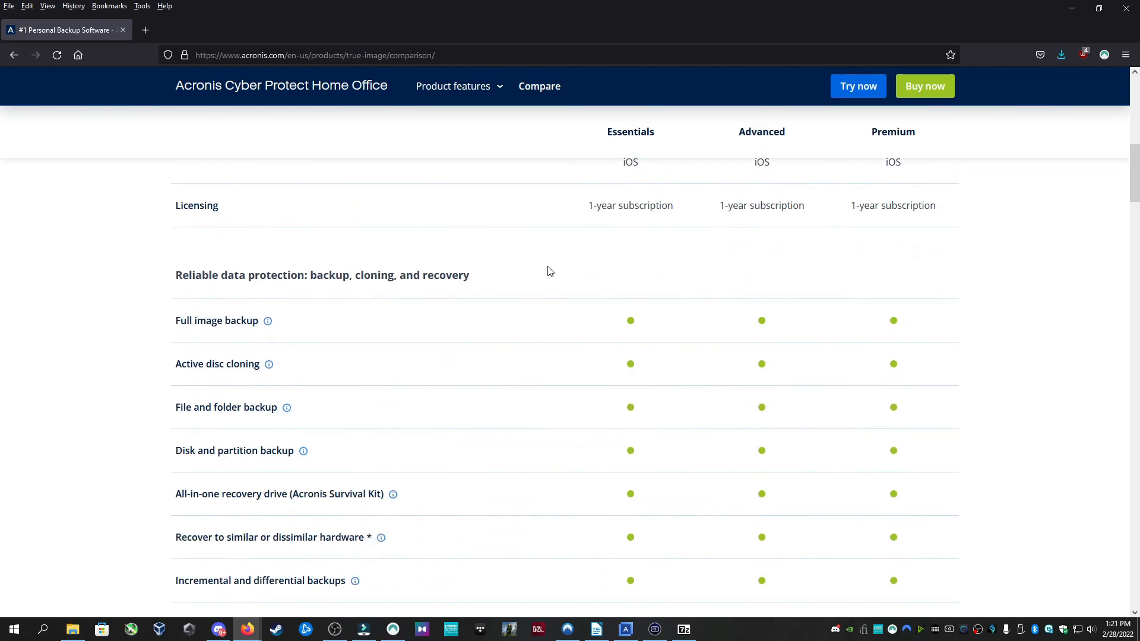
mouse_move(592, 288)
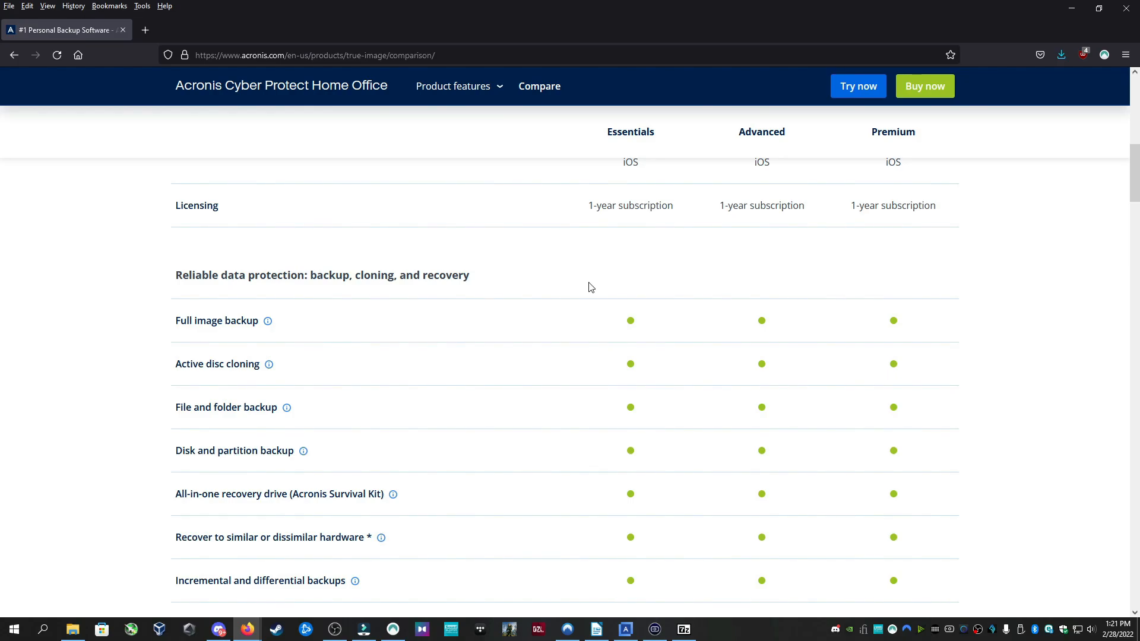
scroll("down", 3)
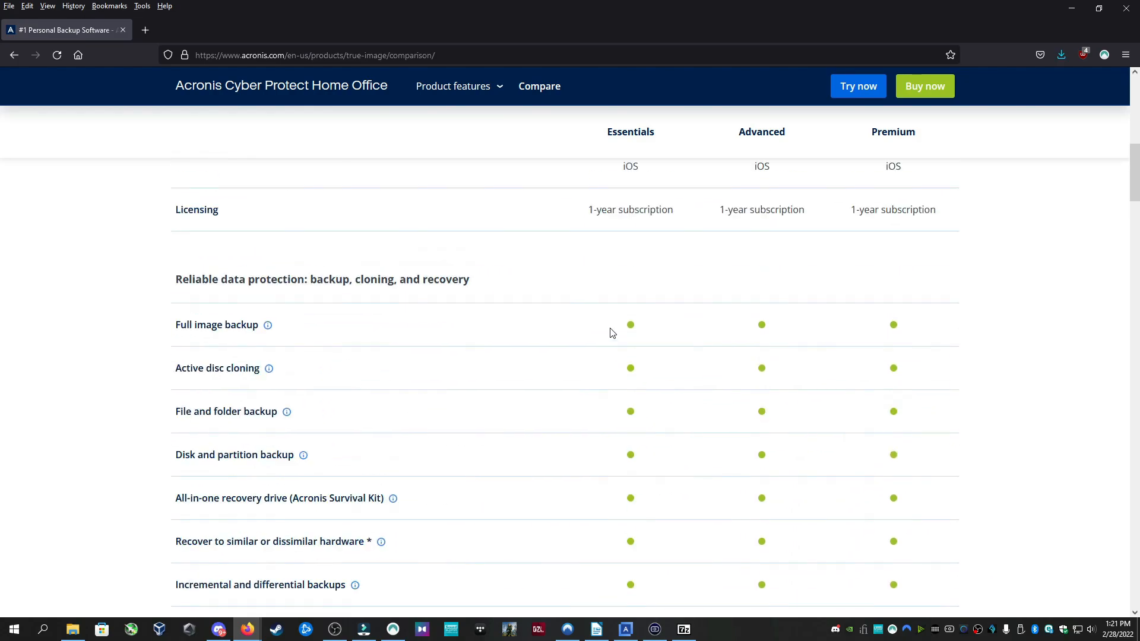
scroll("up", 3)
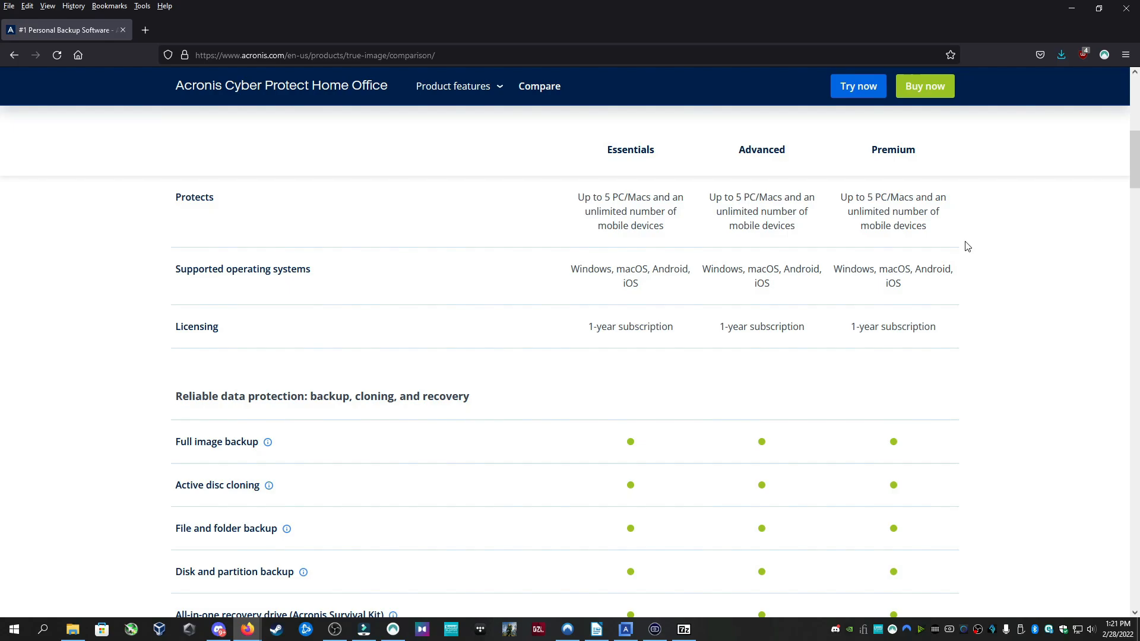
scroll("down", 3)
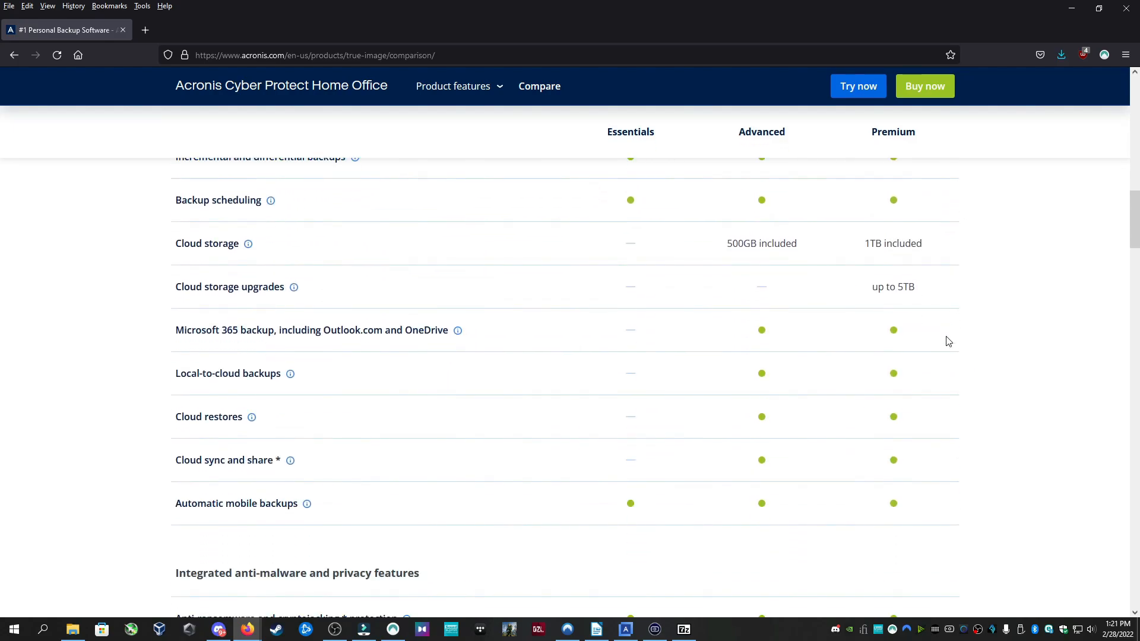
mouse_move(758, 262)
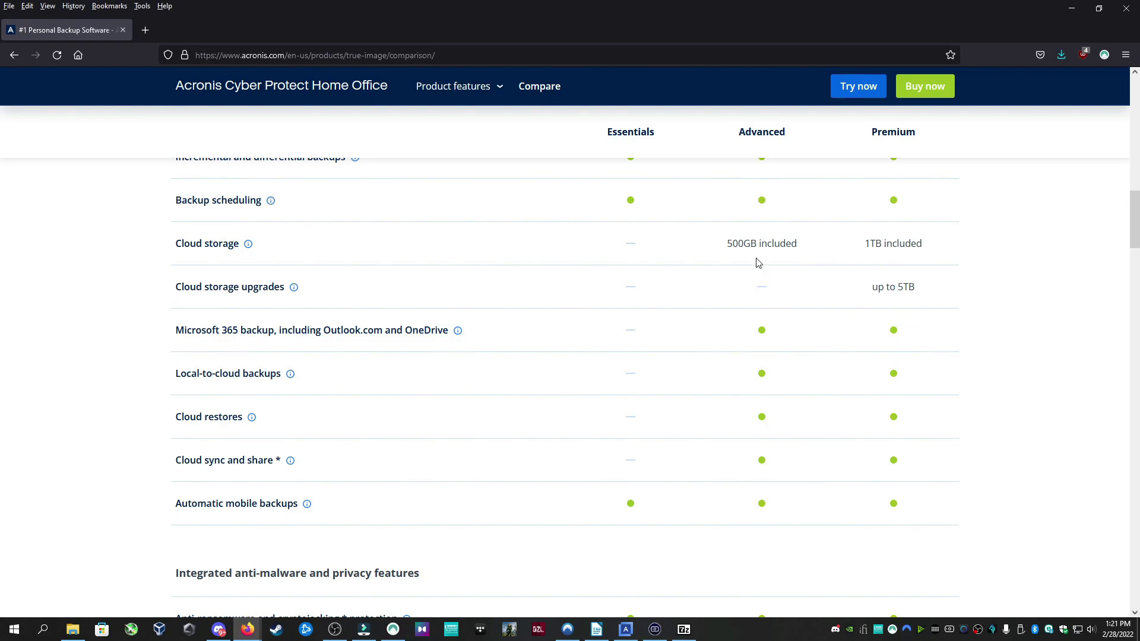
mouse_move(767, 260)
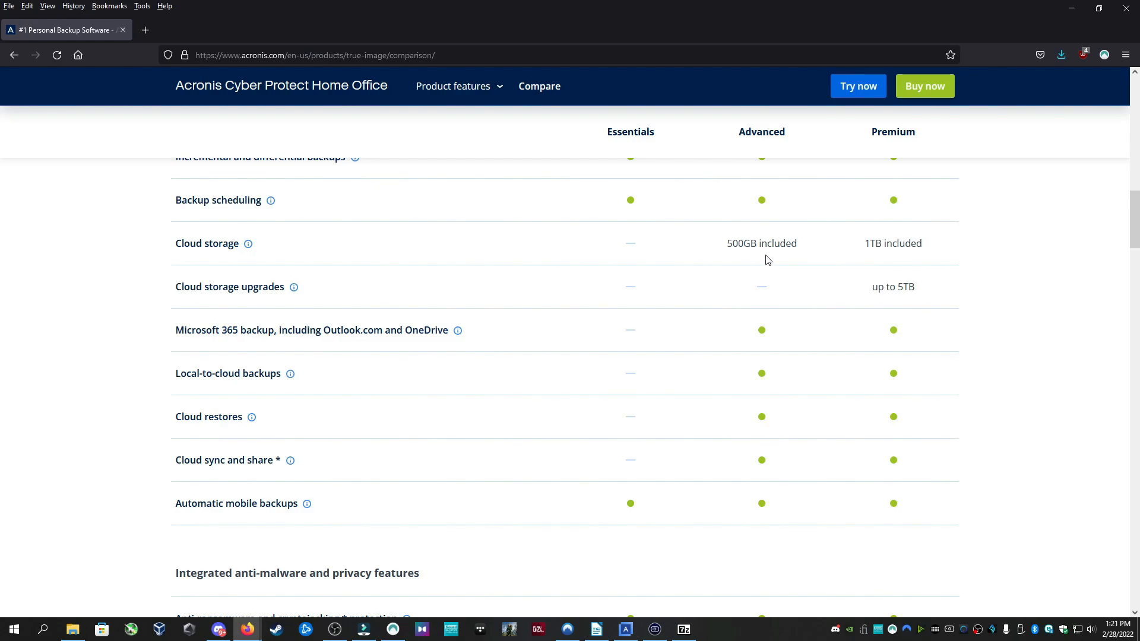
mouse_move(854, 262)
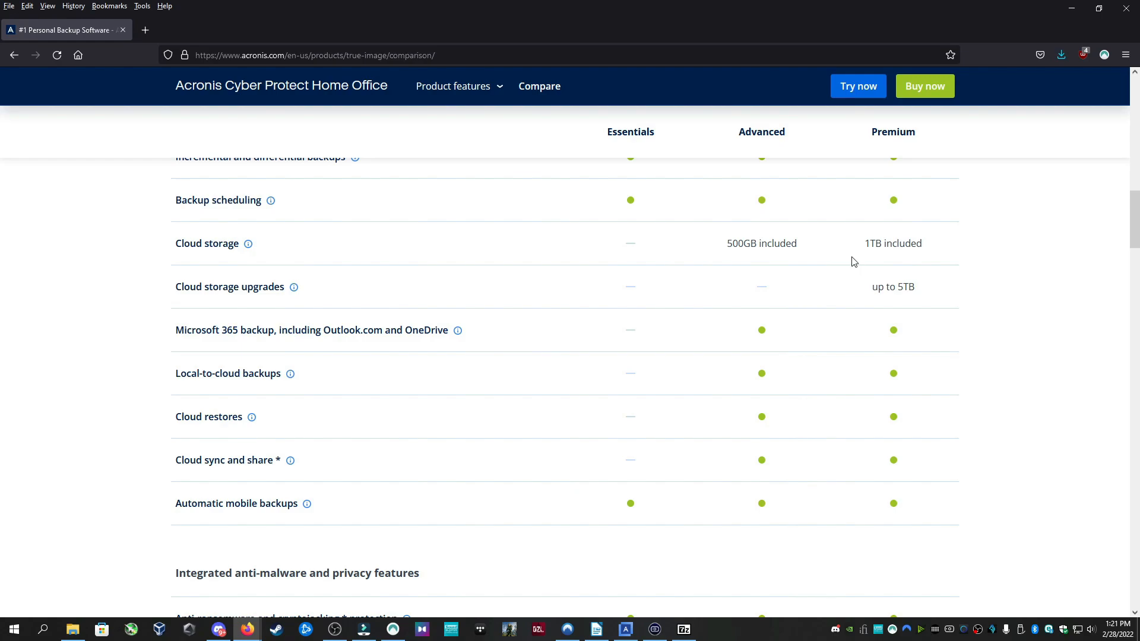
mouse_move(924, 262)
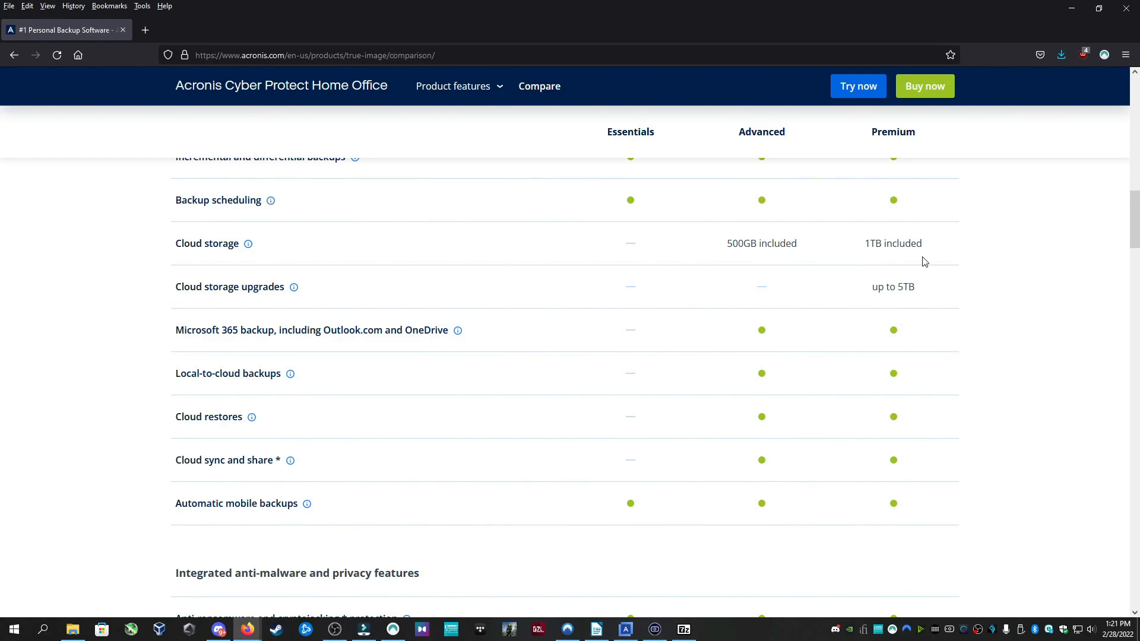
mouse_move(873, 260)
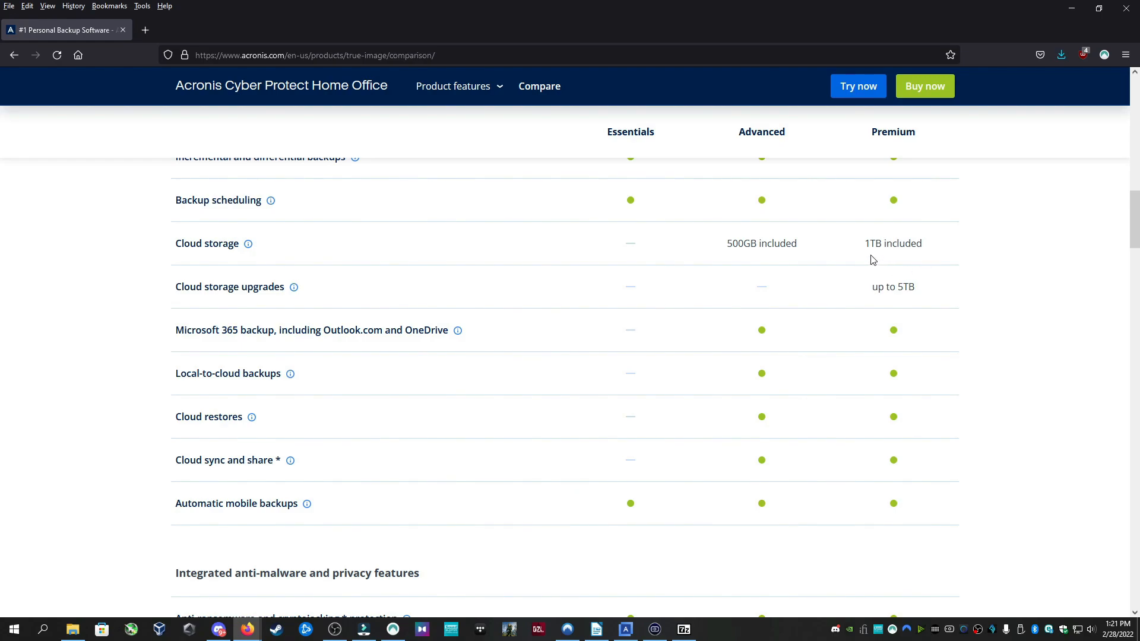
mouse_move(889, 304)
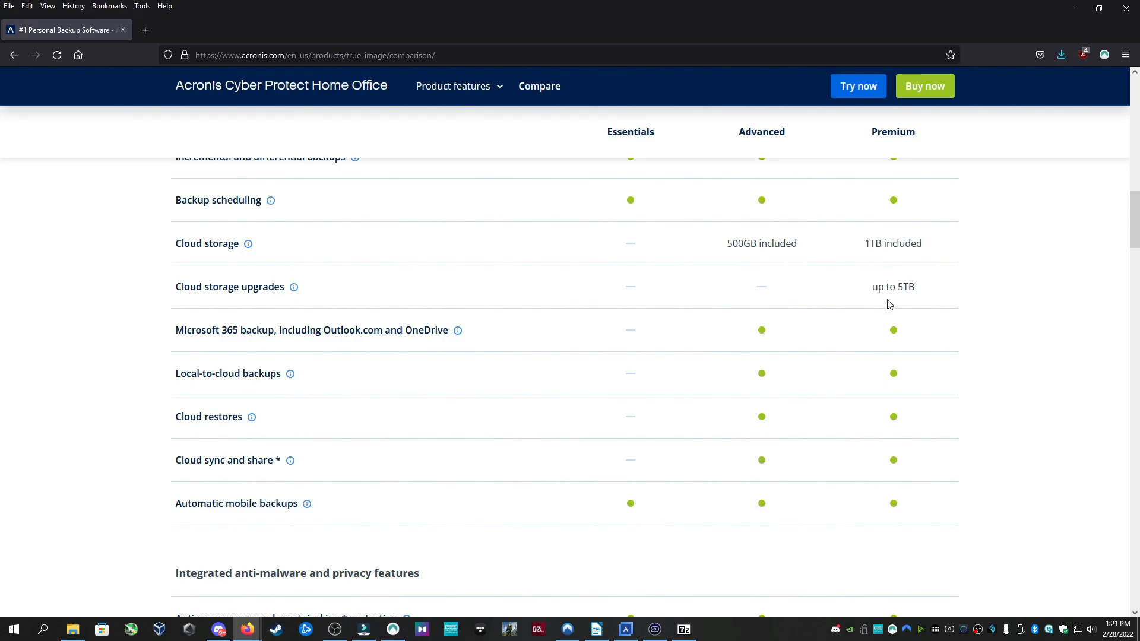
Step: Open the Acronis pricing page and review Premium's cloud storage sizes, keeping 1TB for free
left_click(924, 85)
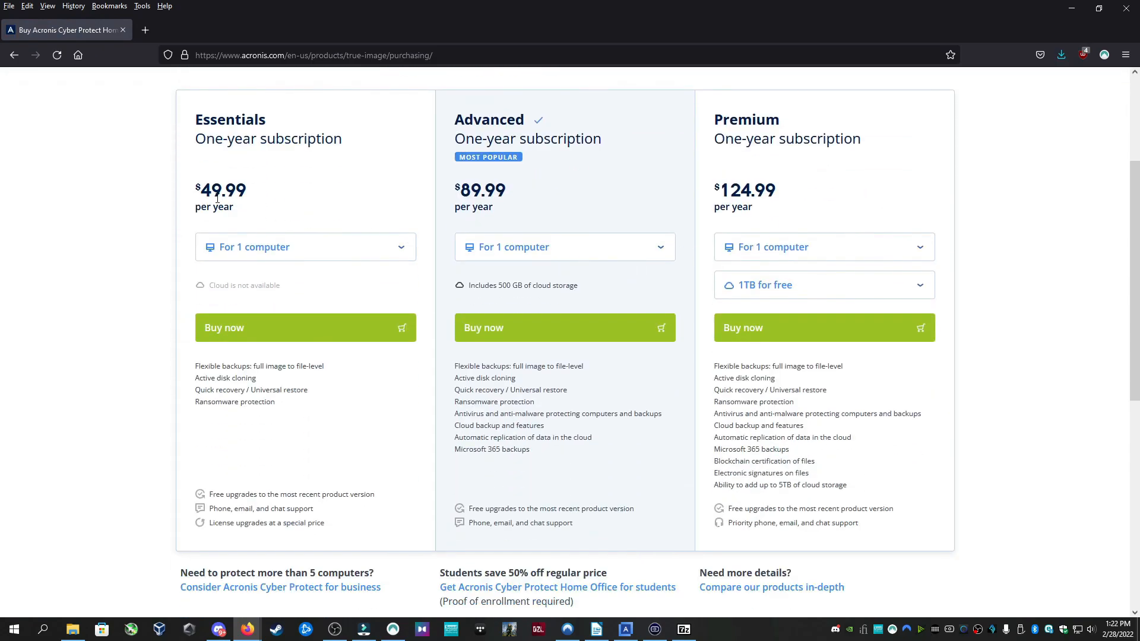
mouse_move(500, 220)
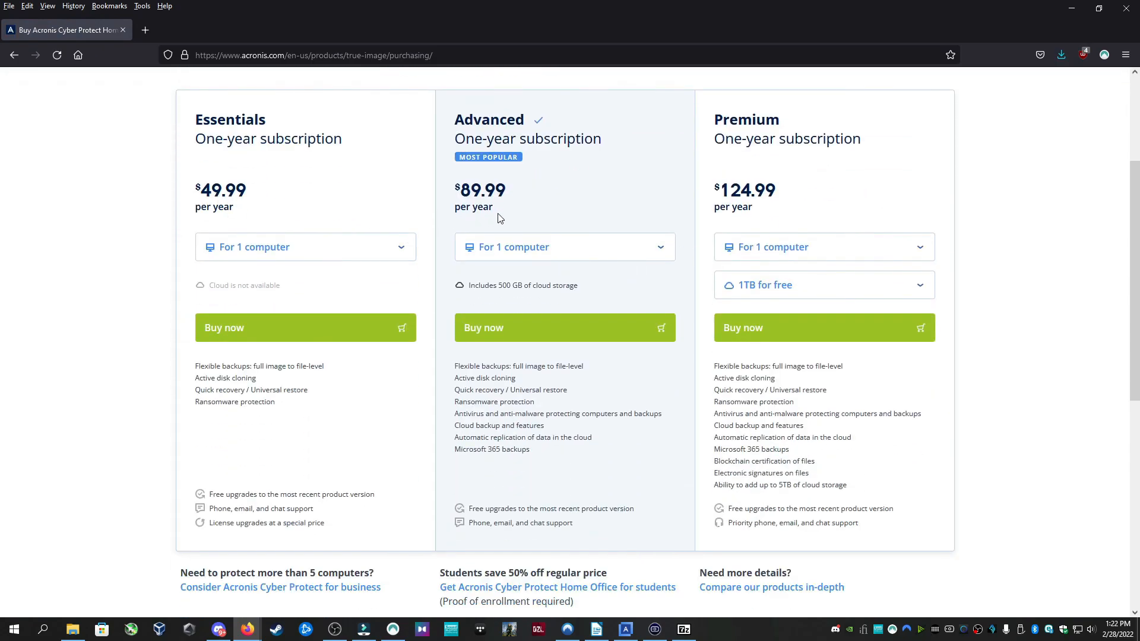
mouse_move(511, 215)
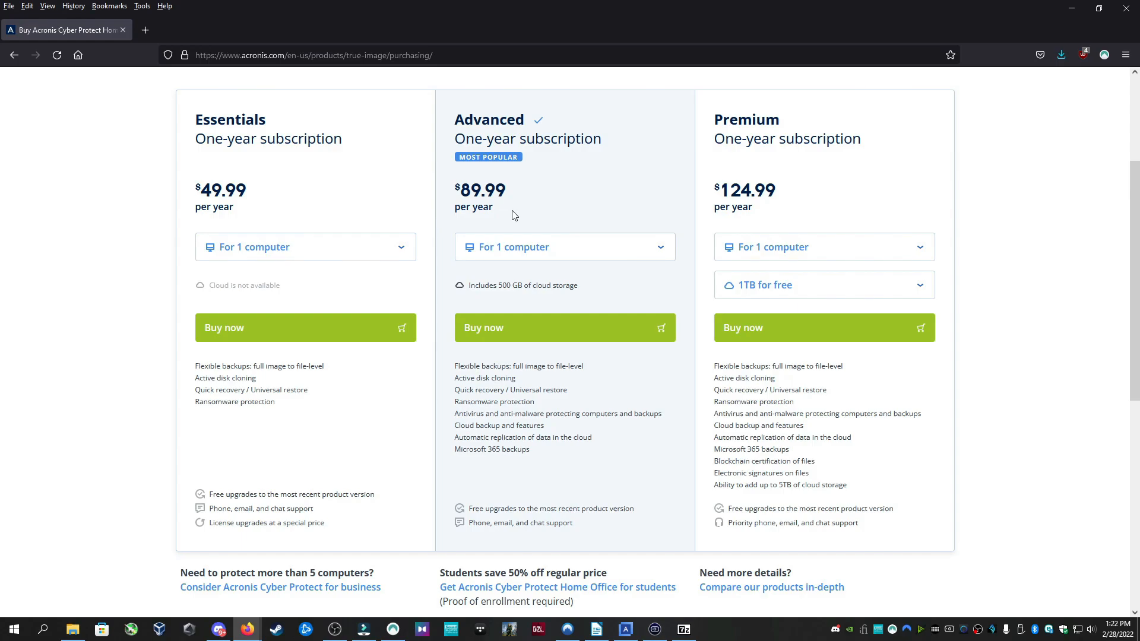
mouse_move(677, 212)
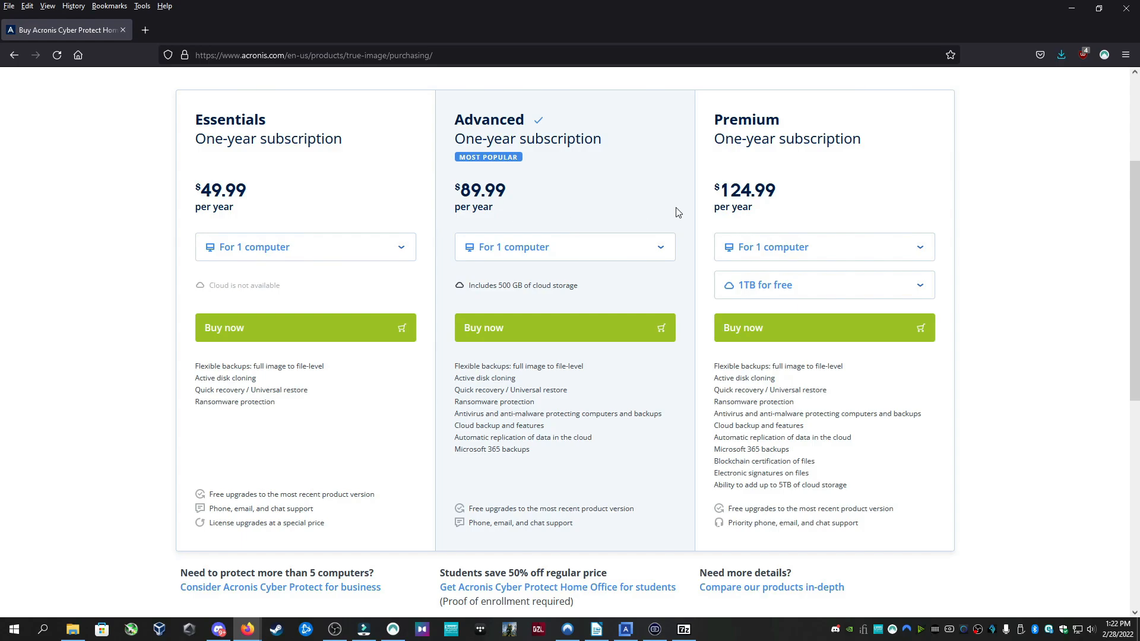
mouse_move(812, 206)
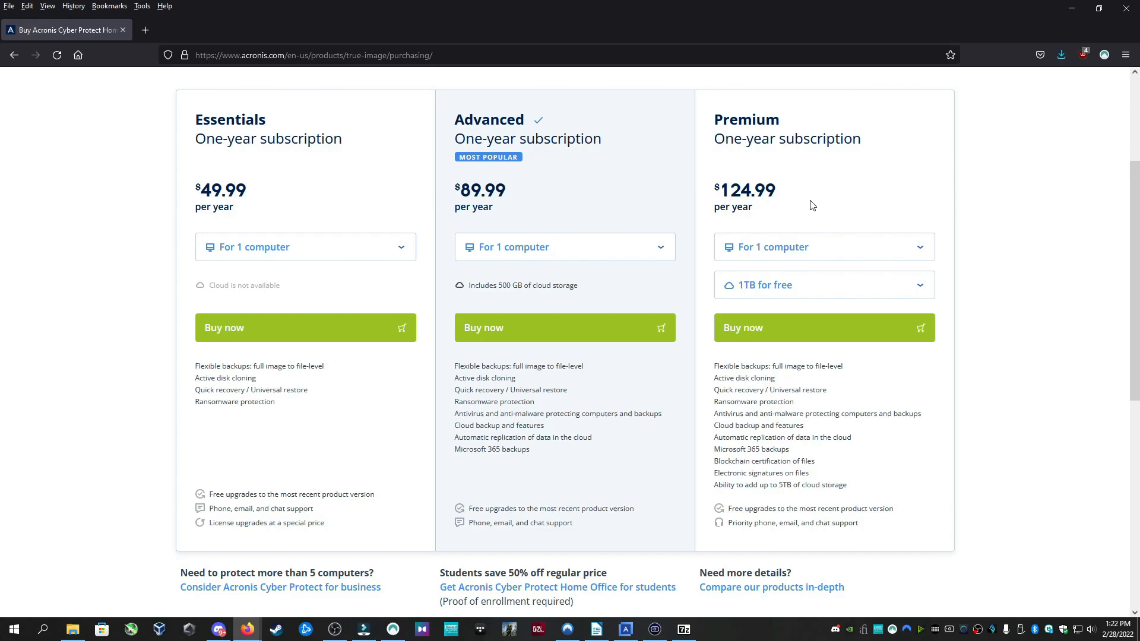
left_click(823, 285)
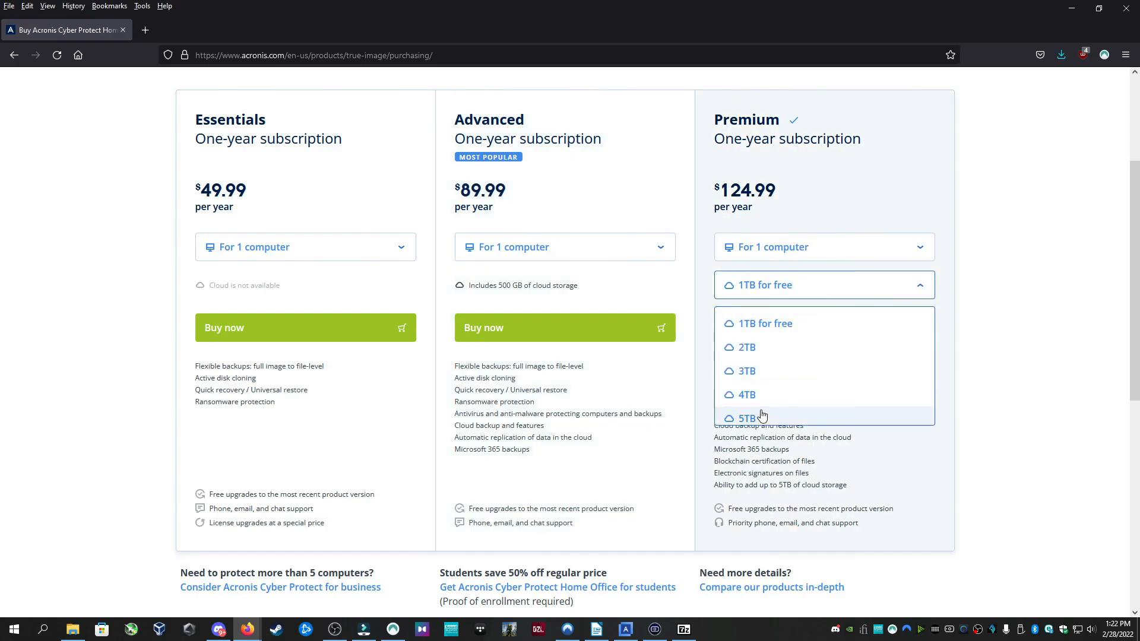
mouse_move(762, 418)
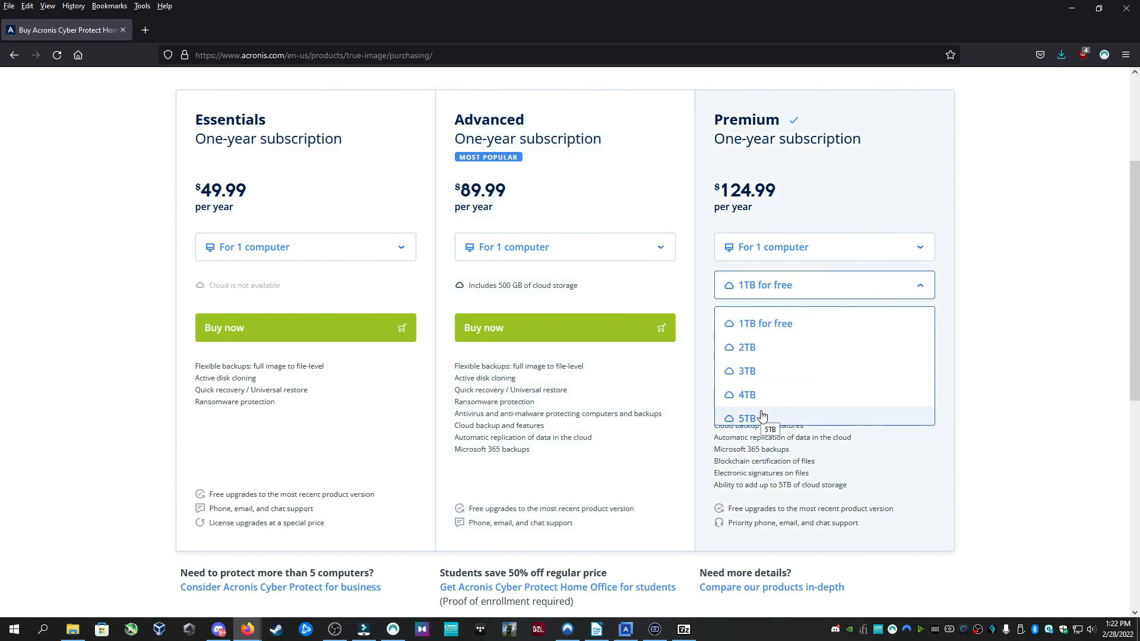
mouse_move(762, 340)
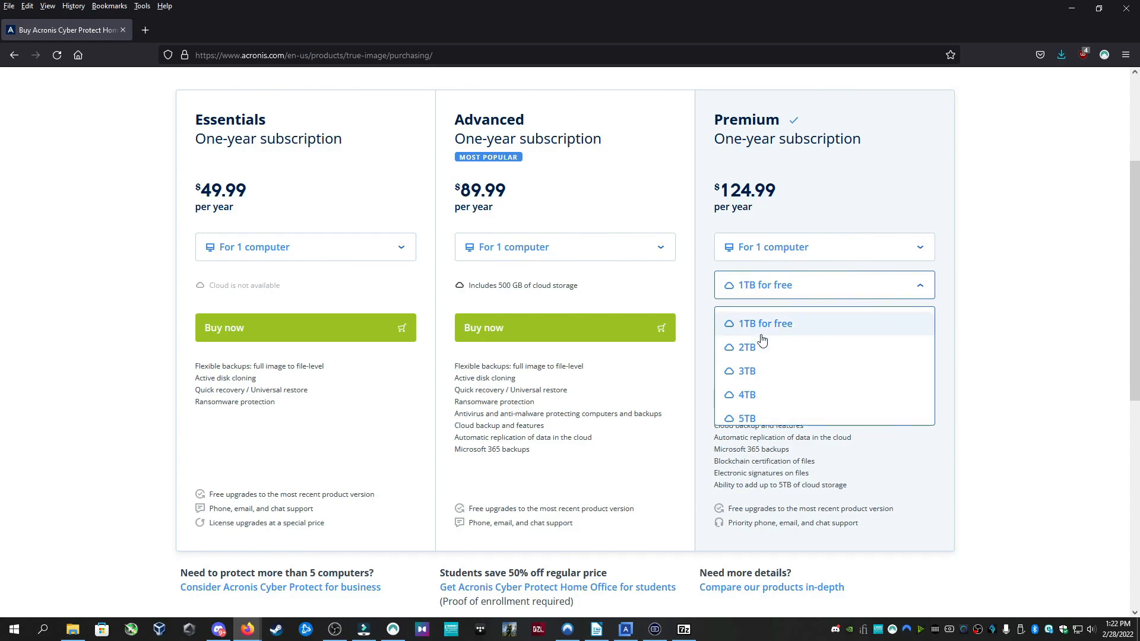
left_click(761, 323)
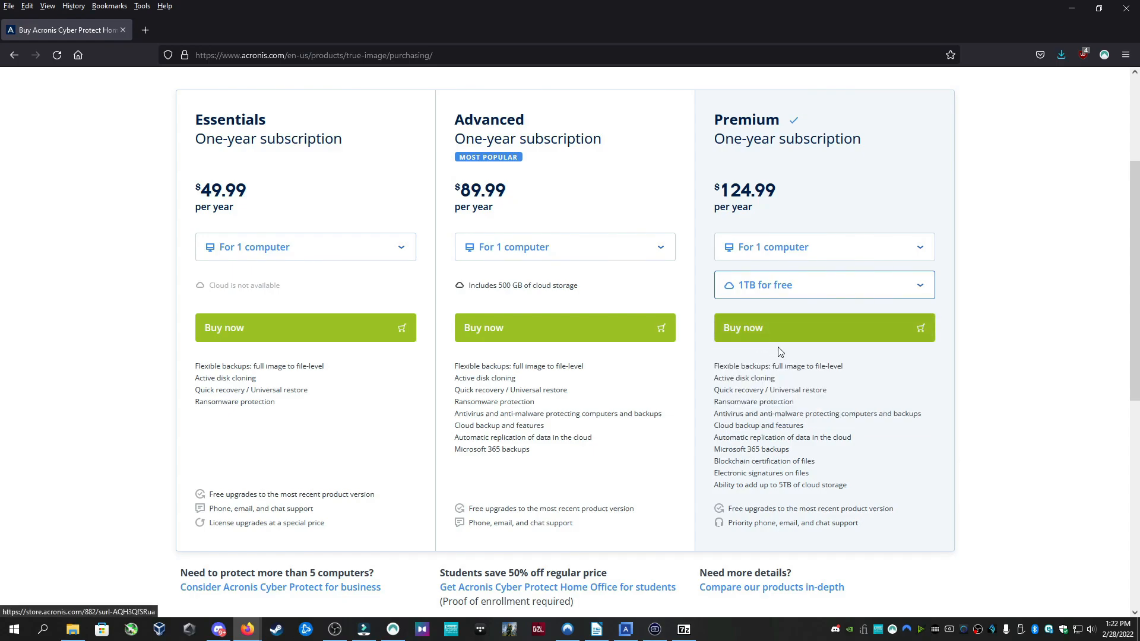
mouse_move(769, 208)
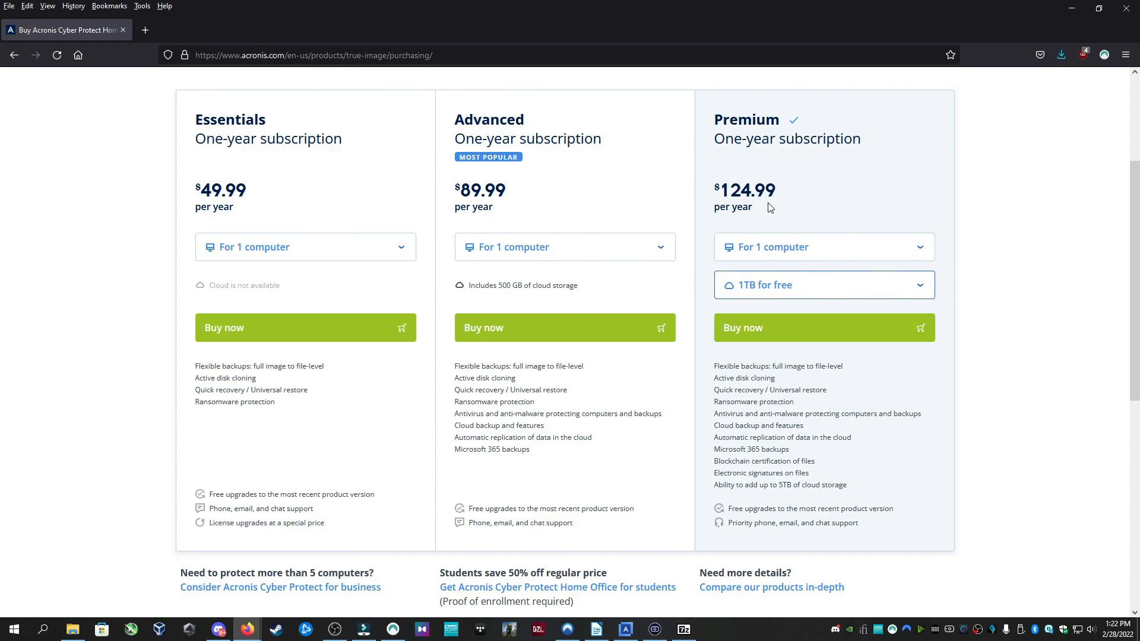